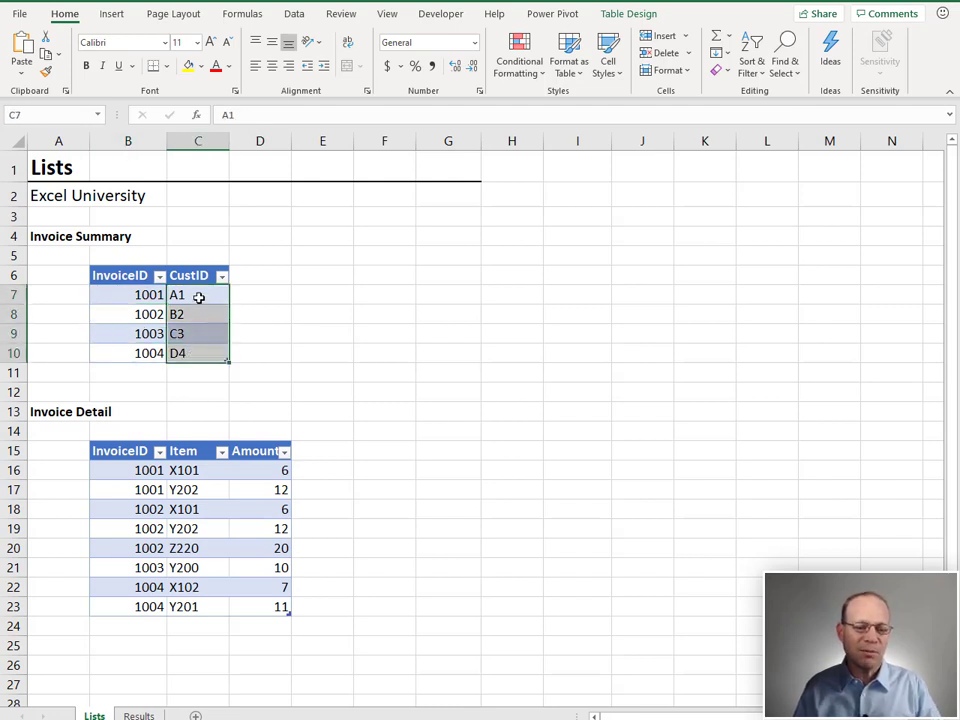
mouse_move(248, 296)
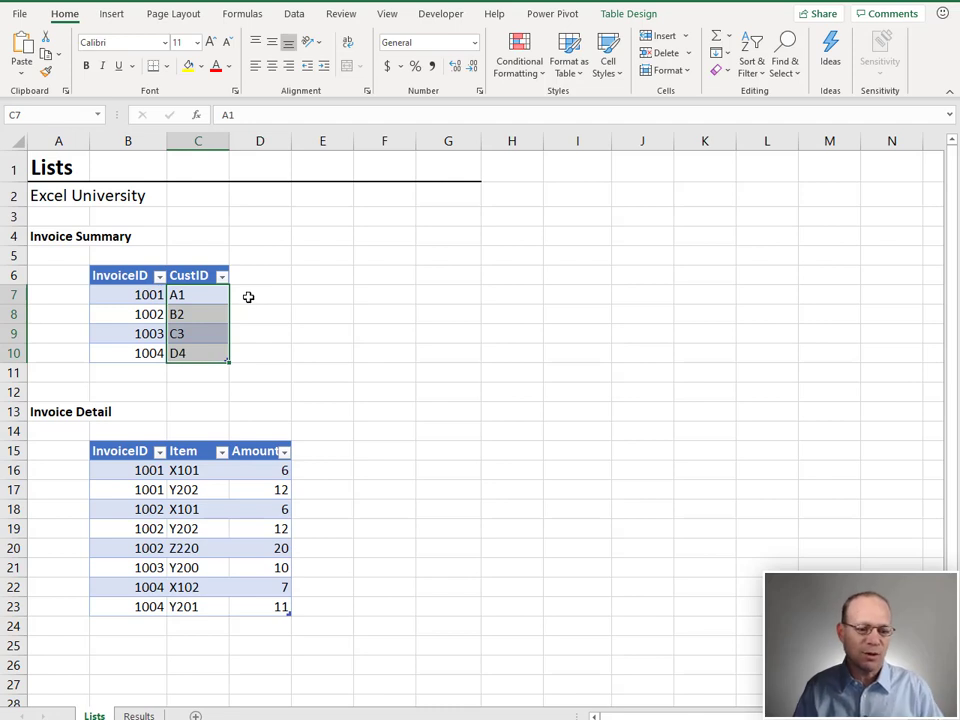
mouse_move(137, 470)
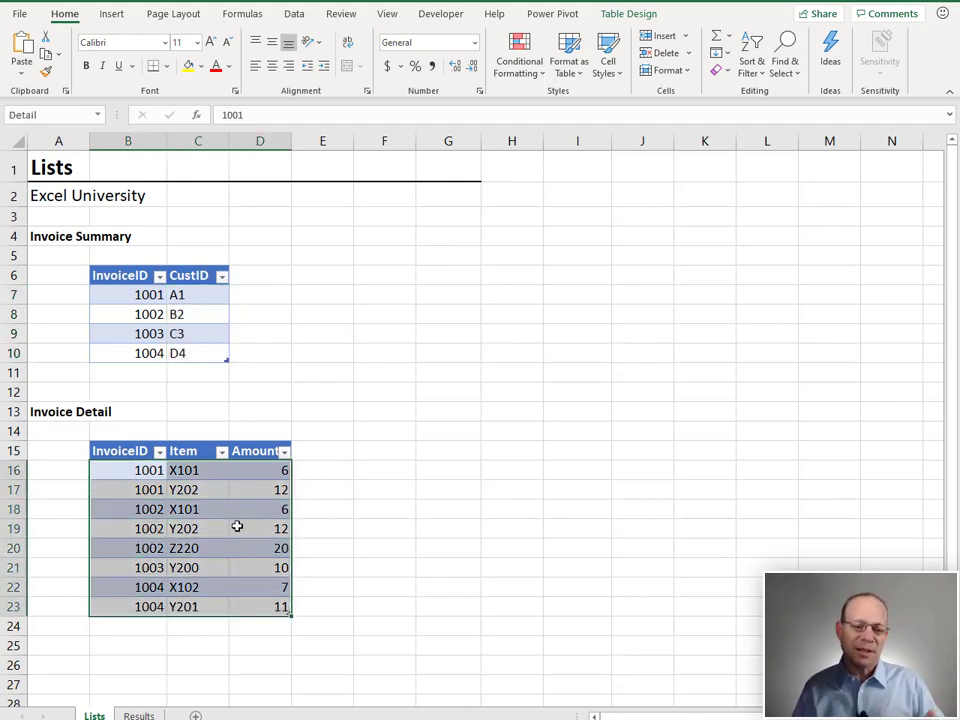
Step: Inspect the rows and amounts for invoices 1001 and 1002 in the Summary and Detail tables
click(146, 470)
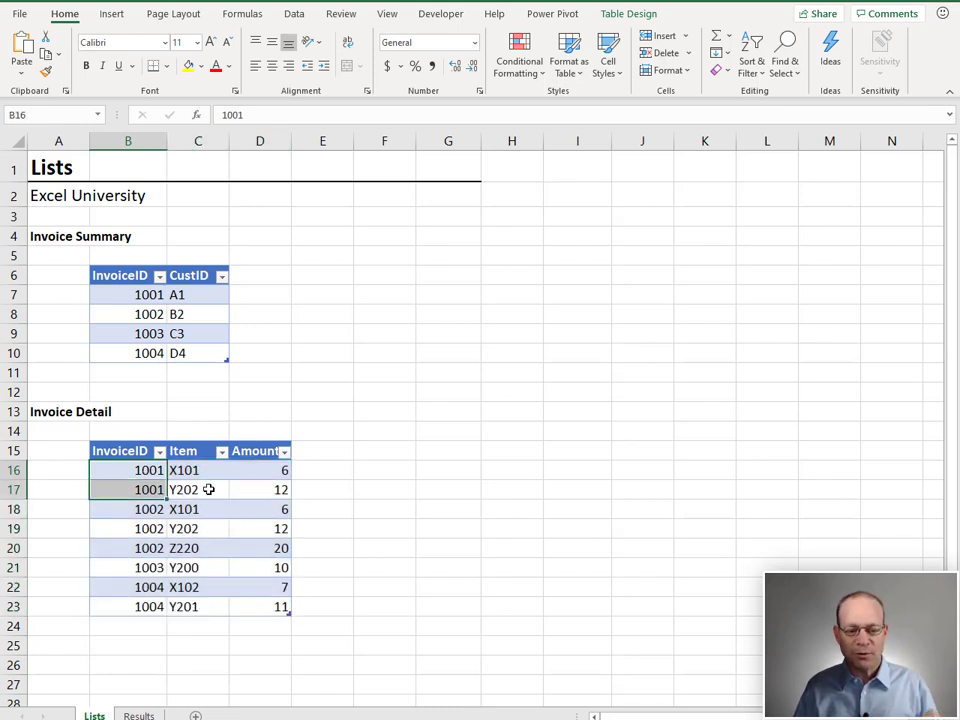
mouse_move(185, 470)
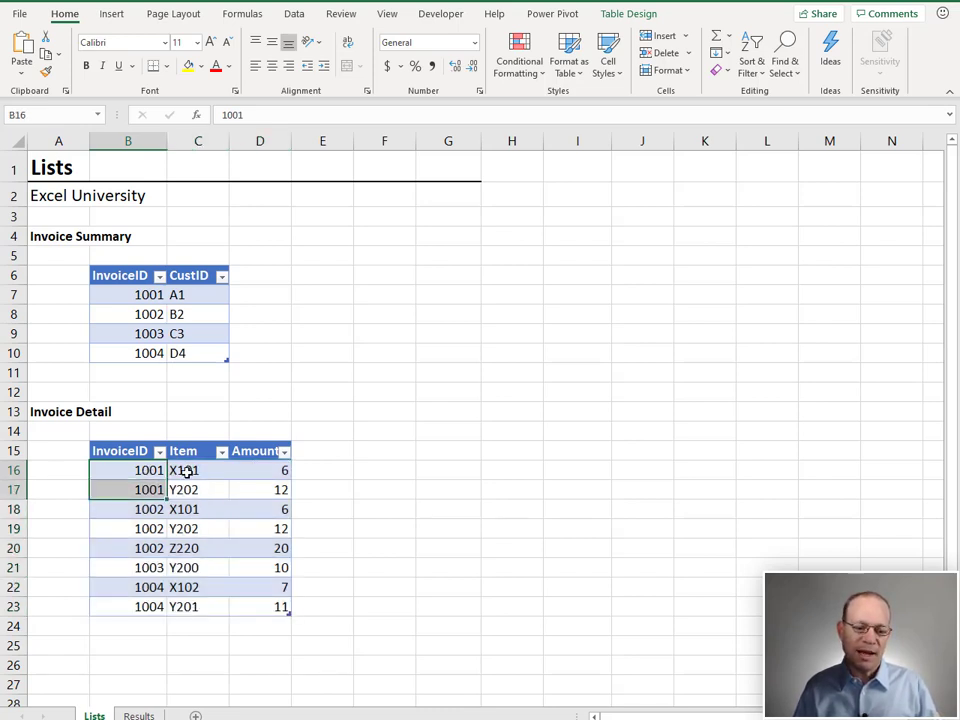
click(260, 470)
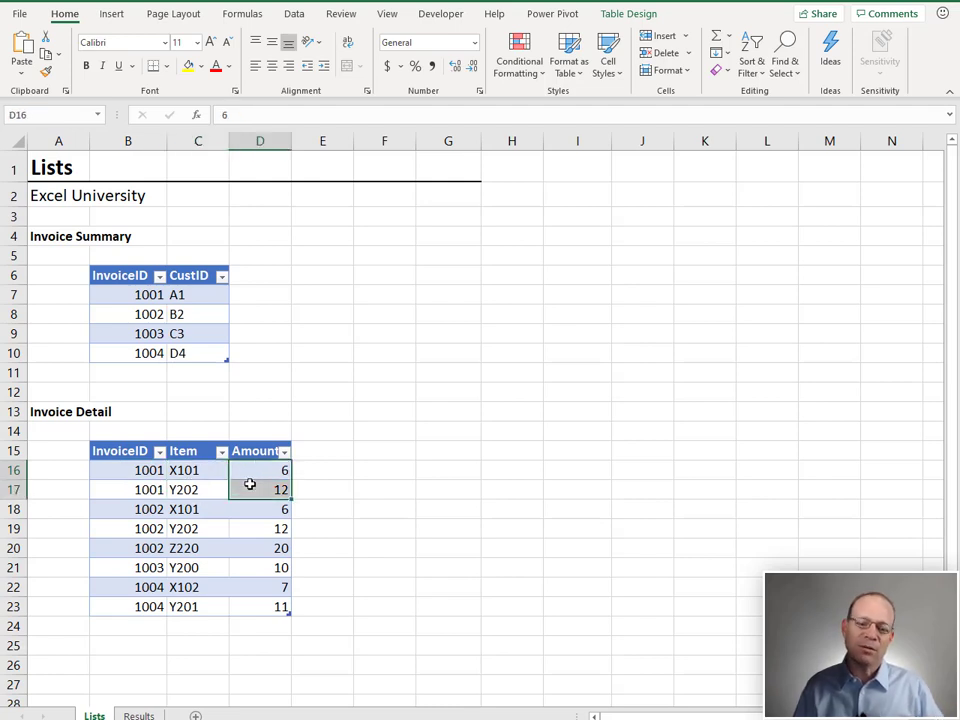
mouse_move(221, 500)
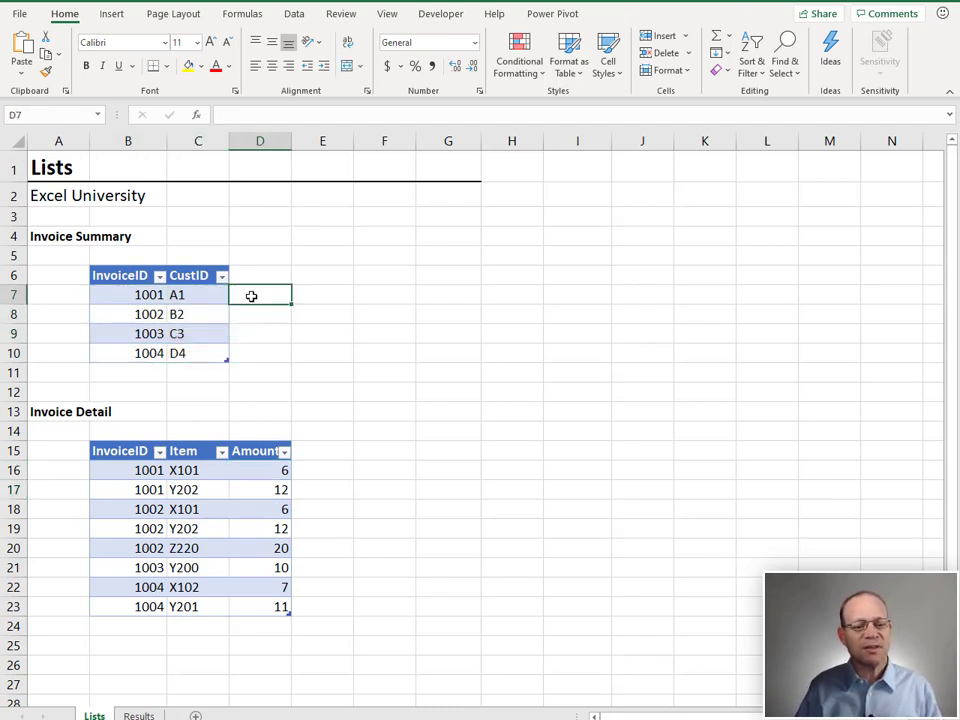
click(128, 470)
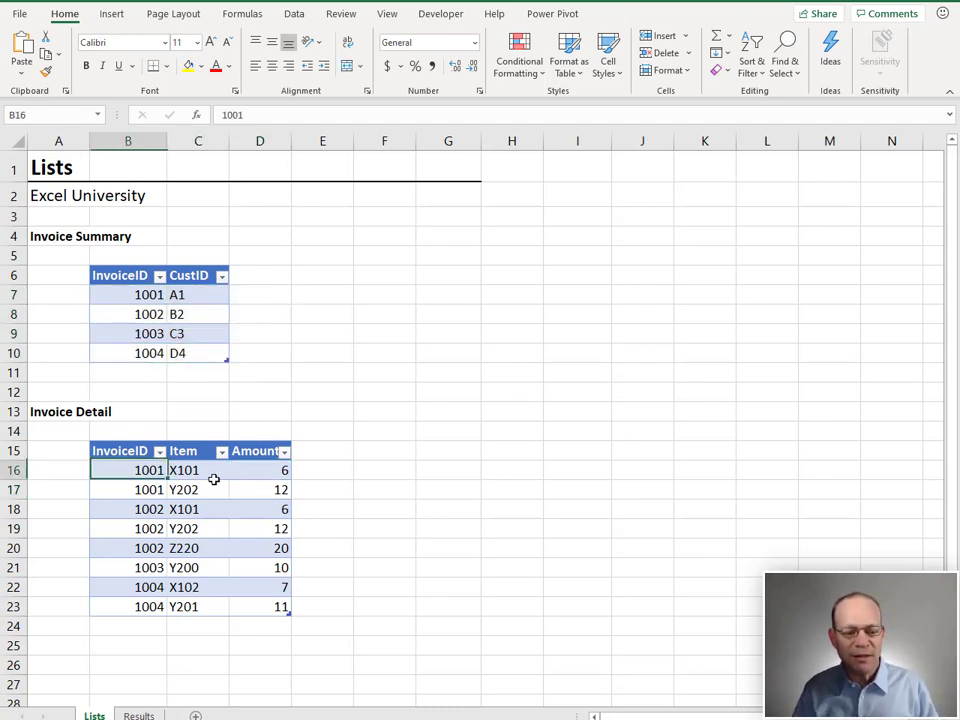
click(259, 294)
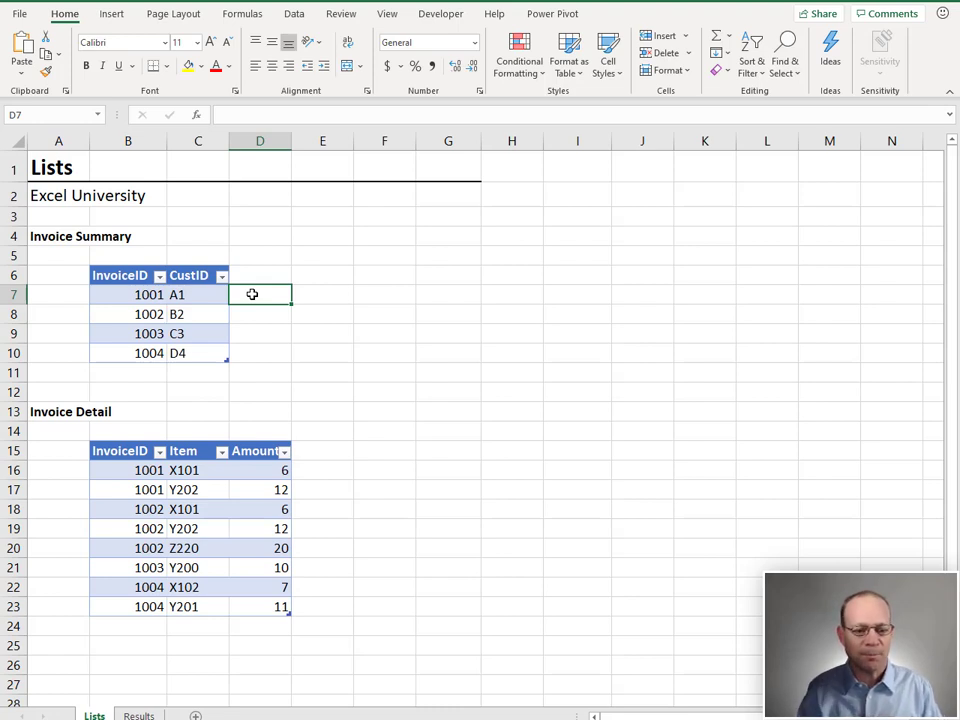
click(127, 294)
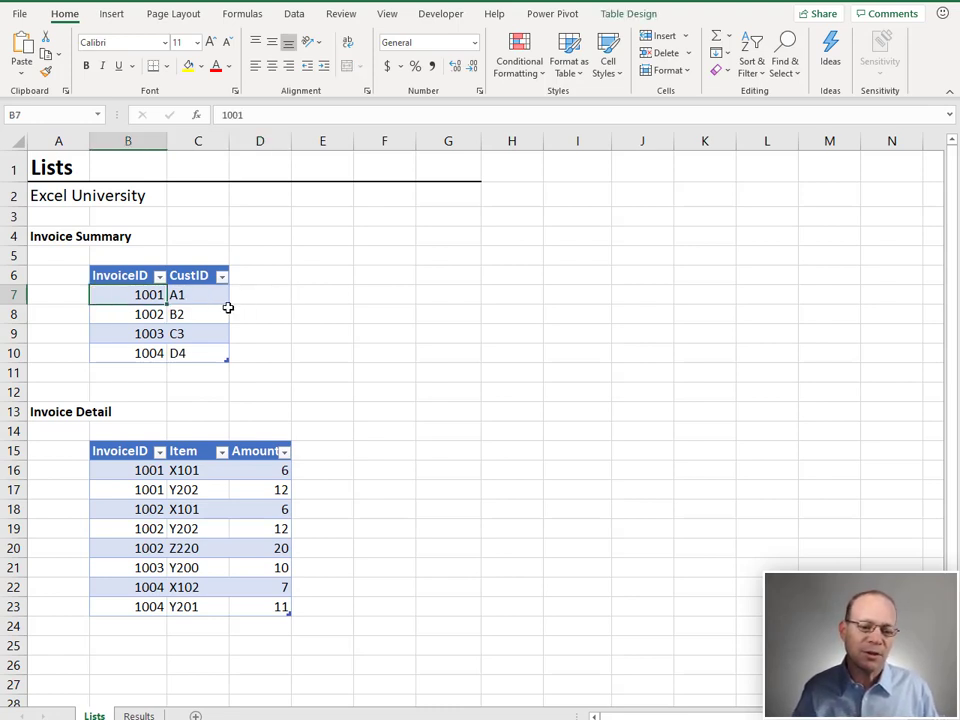
click(128, 469)
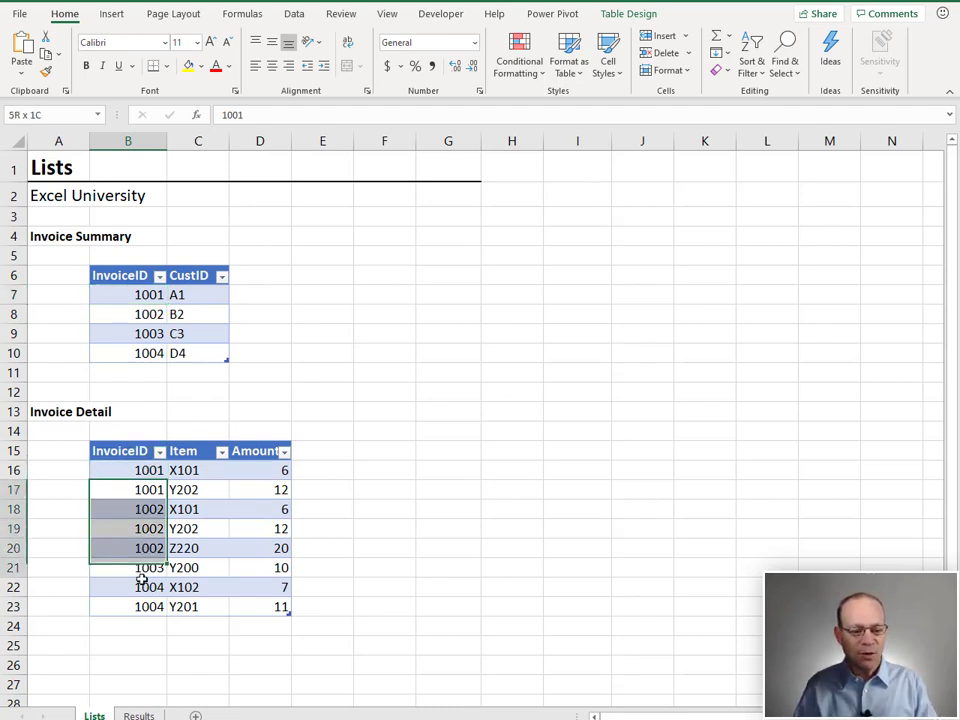
click(128, 470)
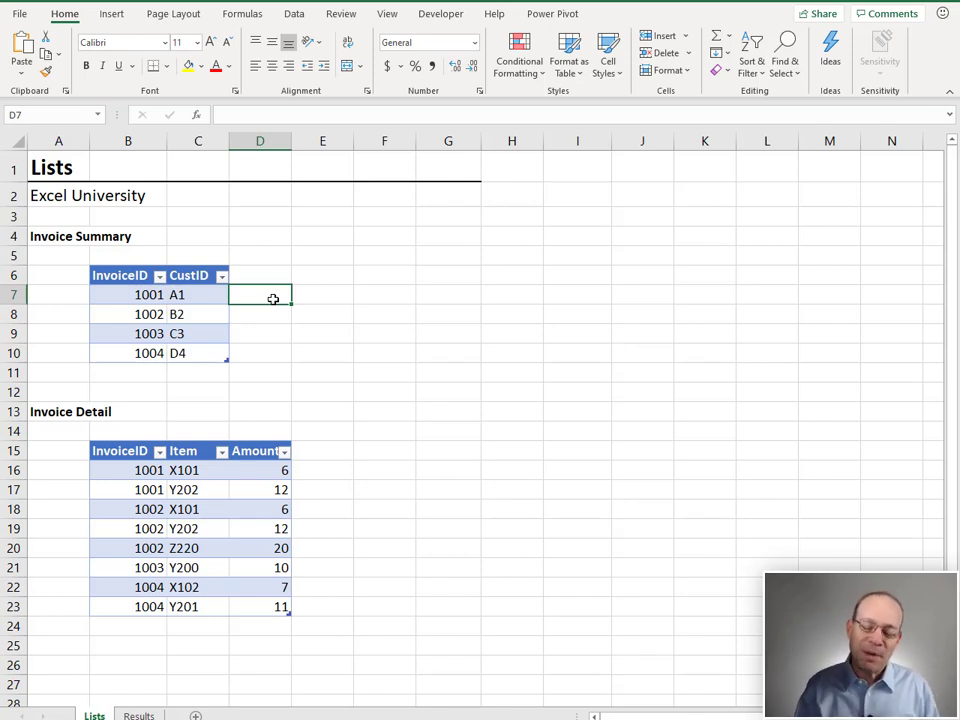
click(197, 294)
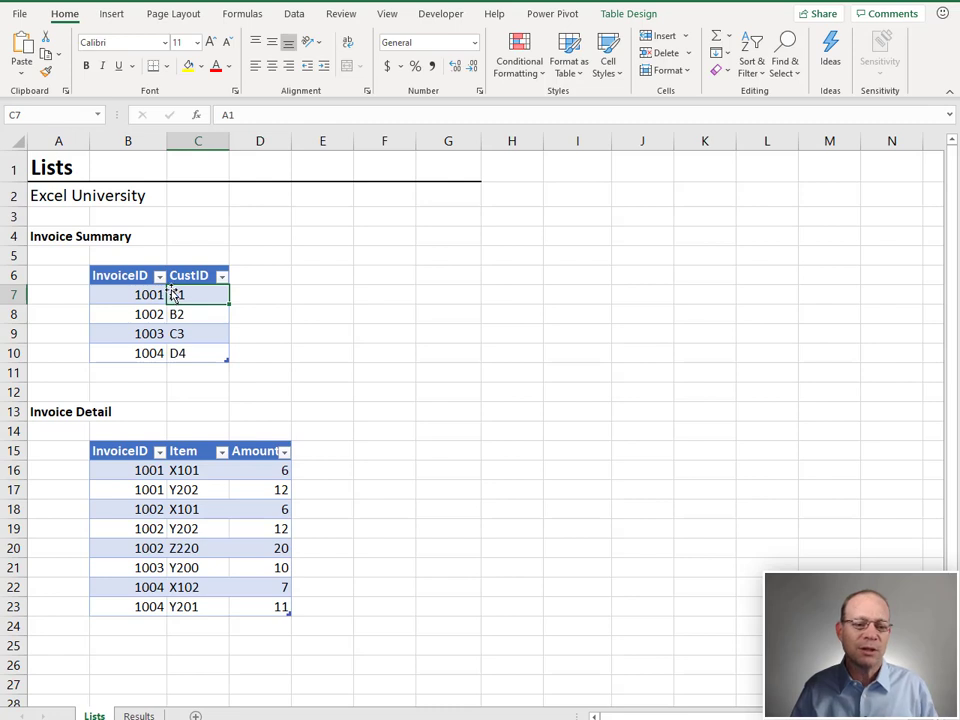
Step: Load the Summary table into Power Query as a connection-only query
click(128, 295)
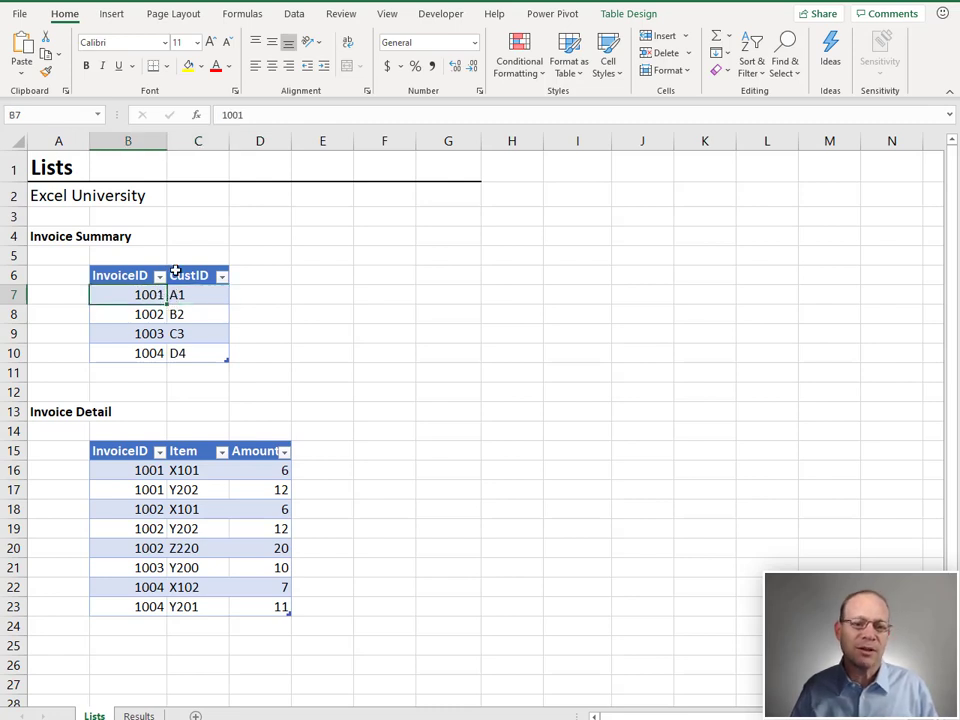
click(288, 13)
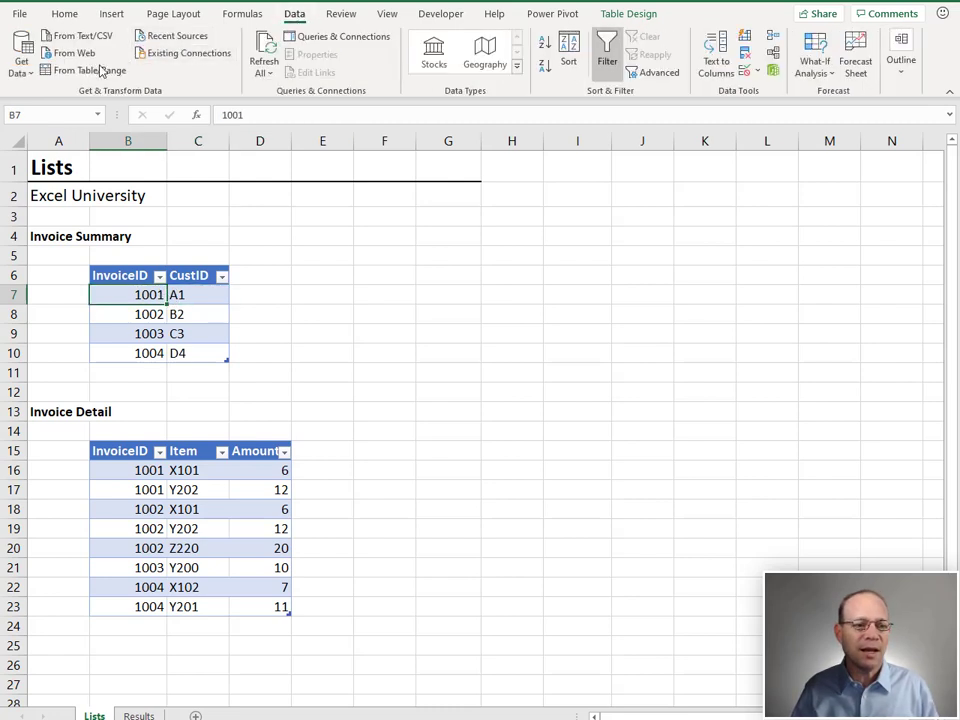
click(95, 69)
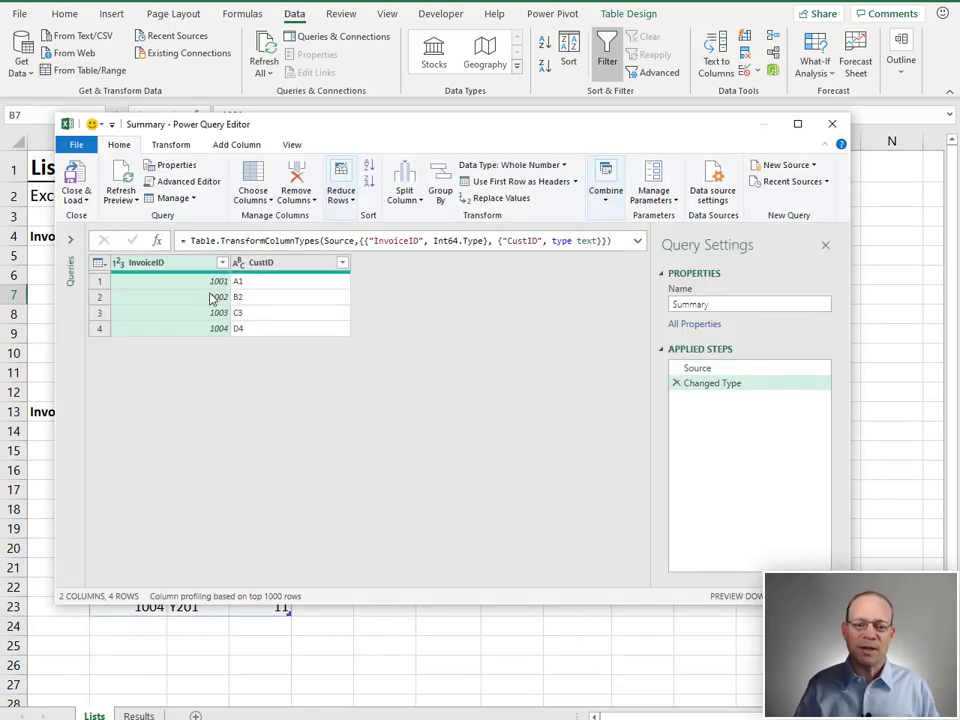
click(75, 185)
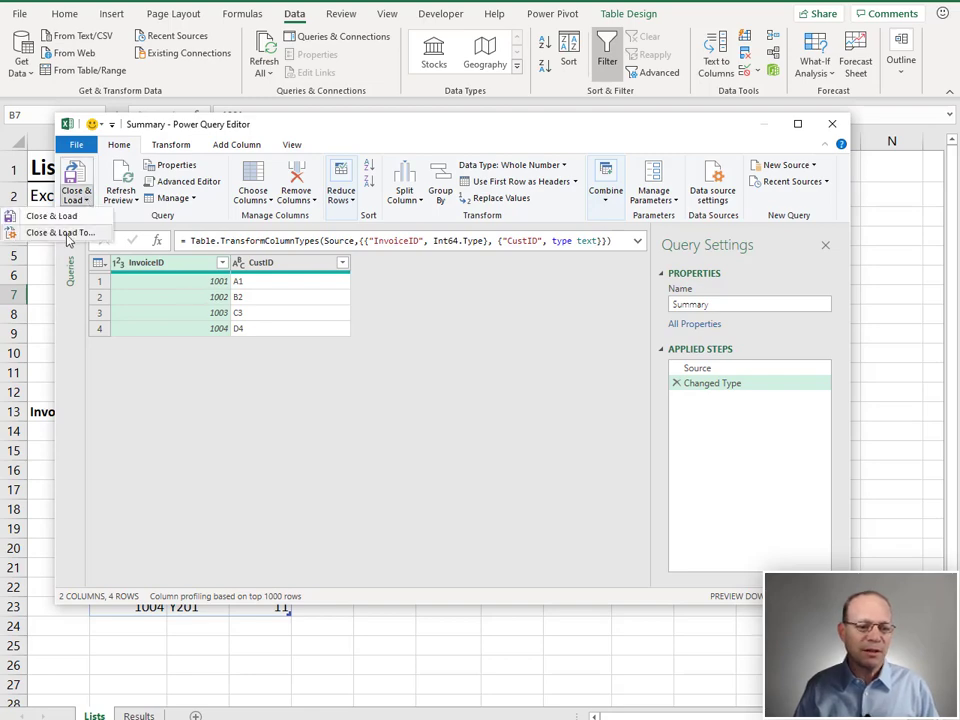
click(54, 232)
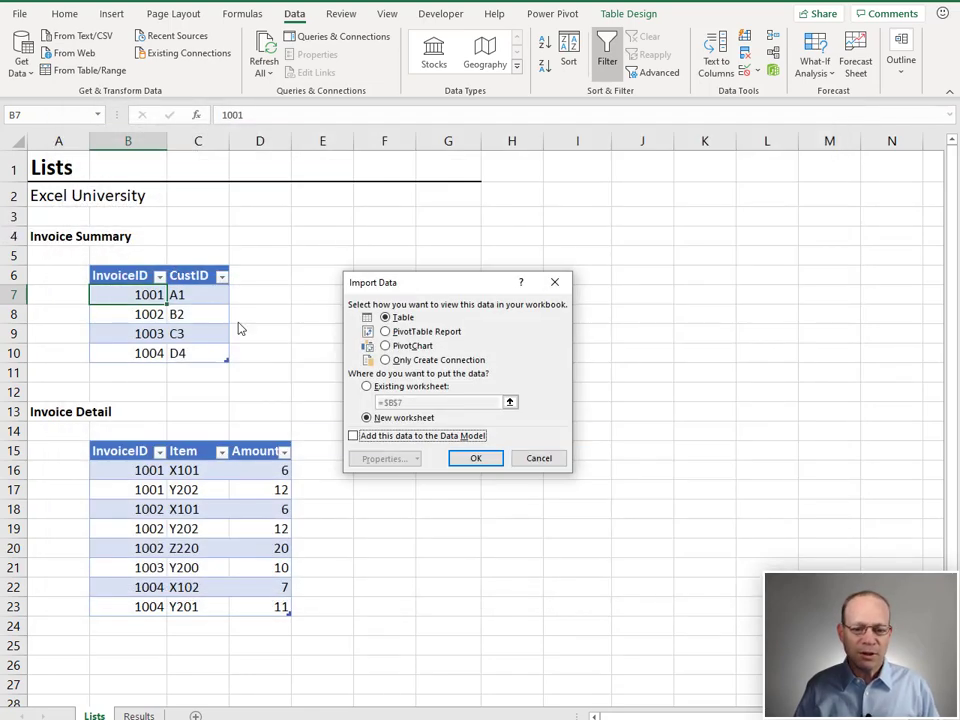
click(384, 360)
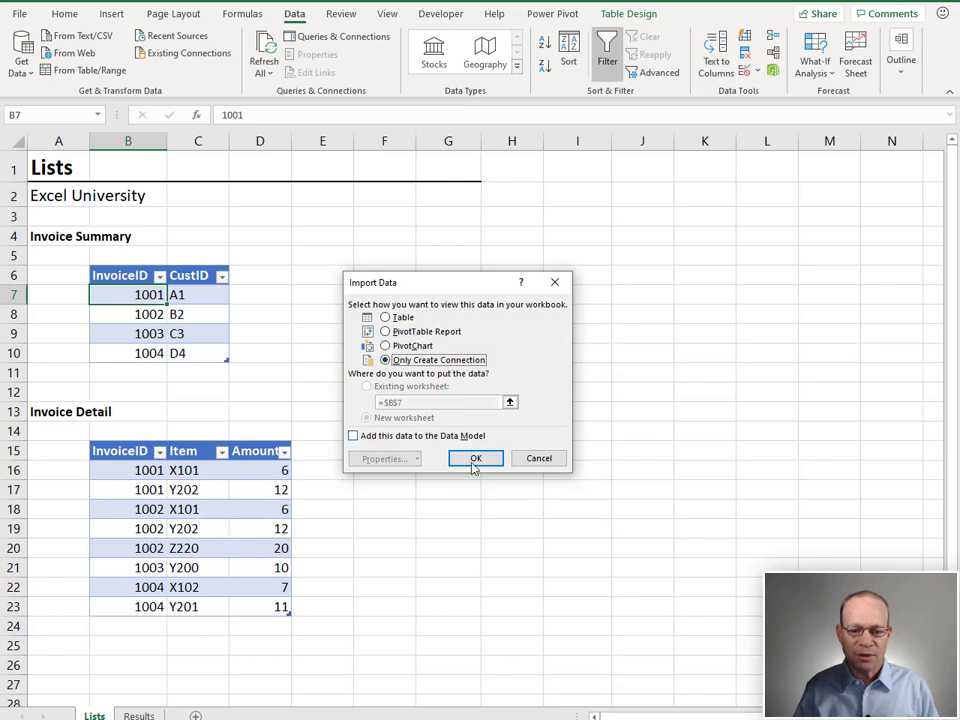
click(477, 458)
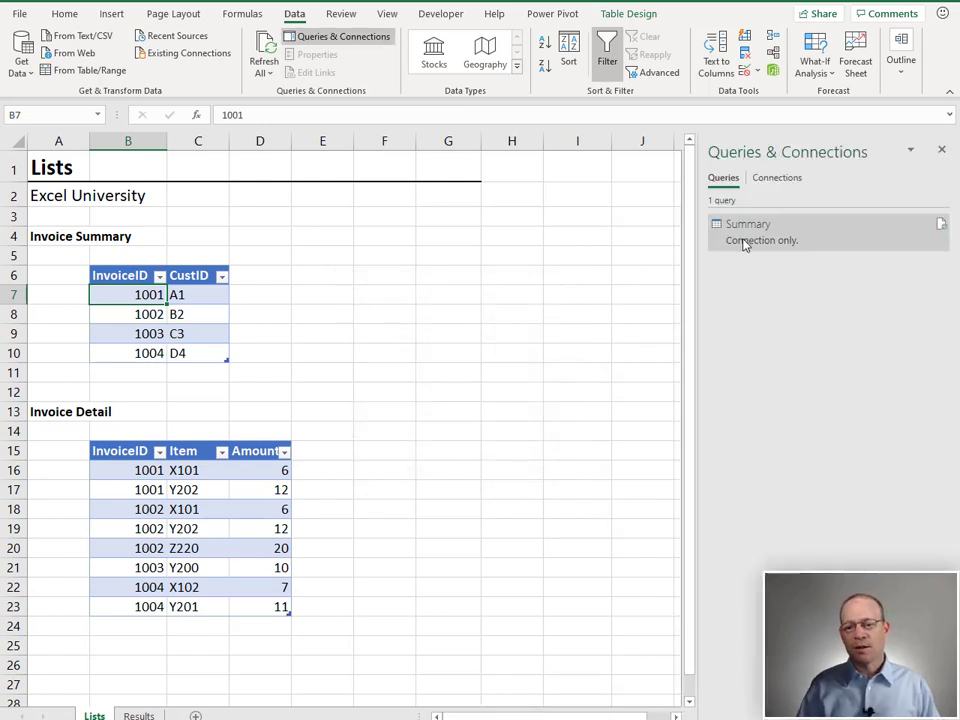
click(190, 470)
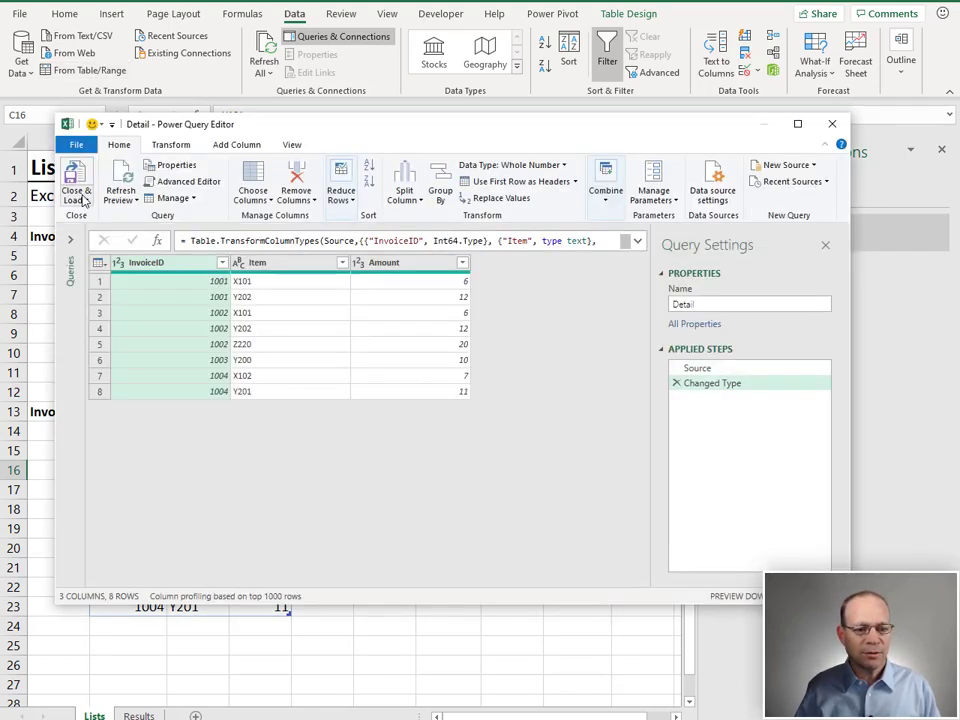
Step: Save the Detail query with Only Create Connection
click(77, 178)
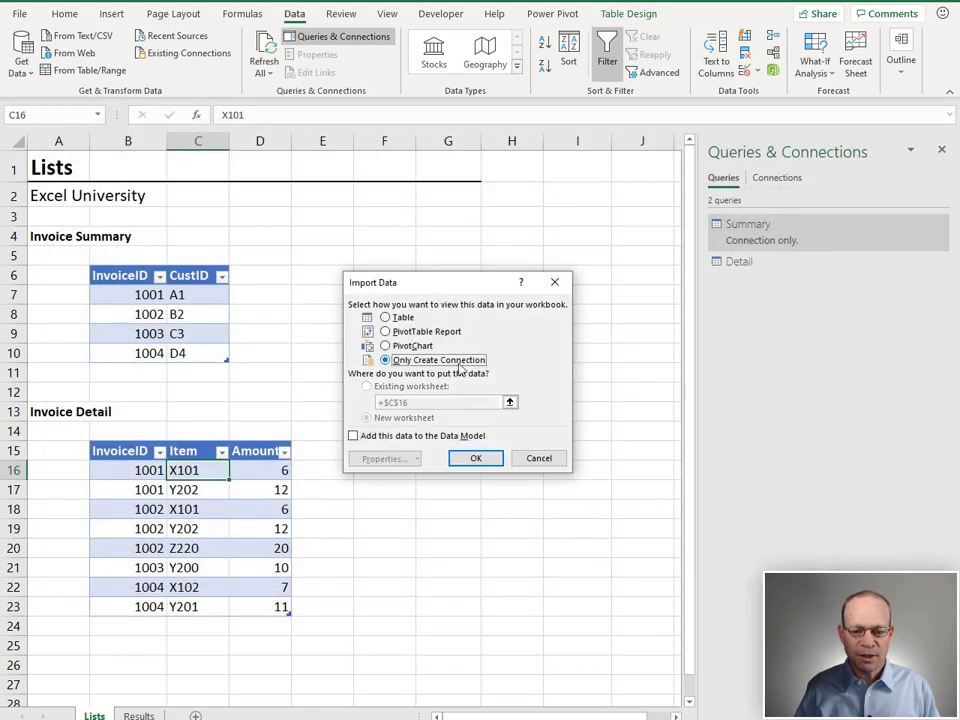
click(475, 458)
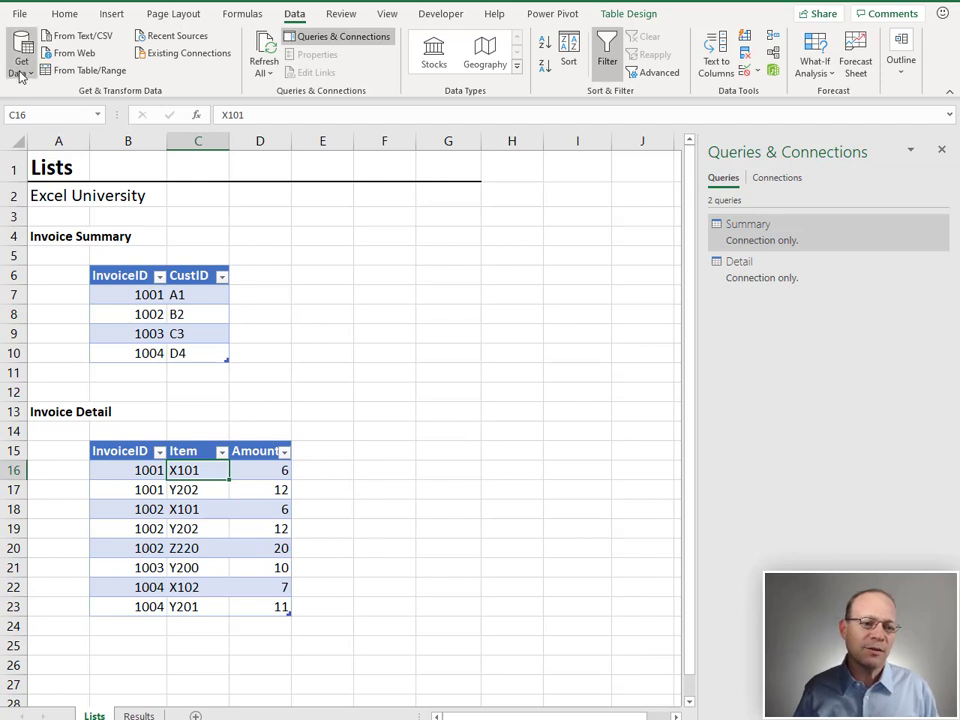
Step: Merge Summary with Detail on InvoiceID using a Left Outer join
click(16, 58)
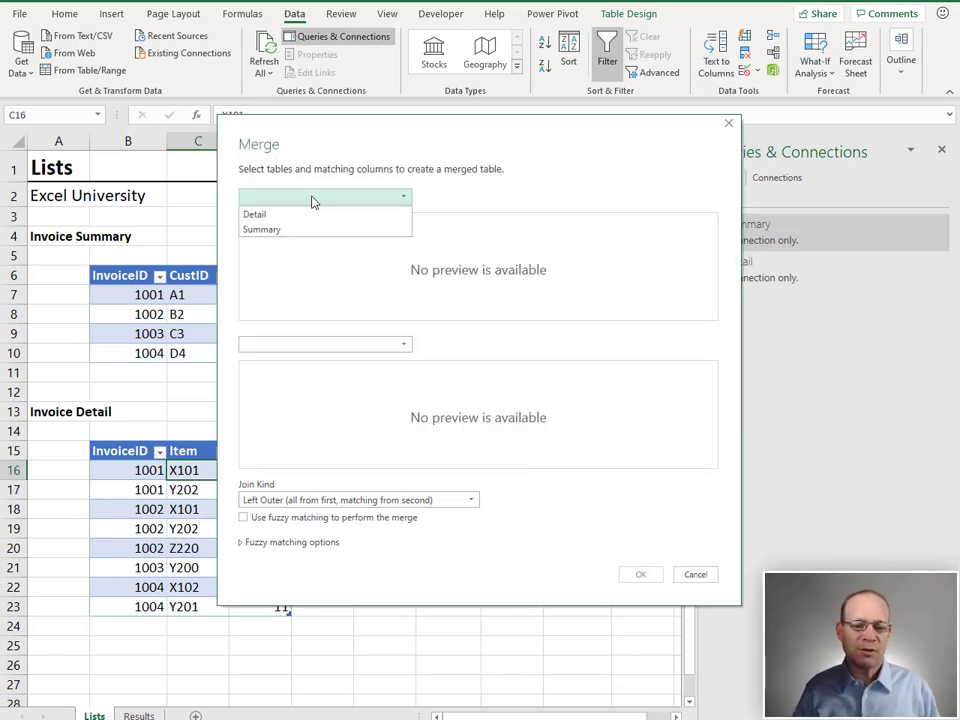
click(262, 229)
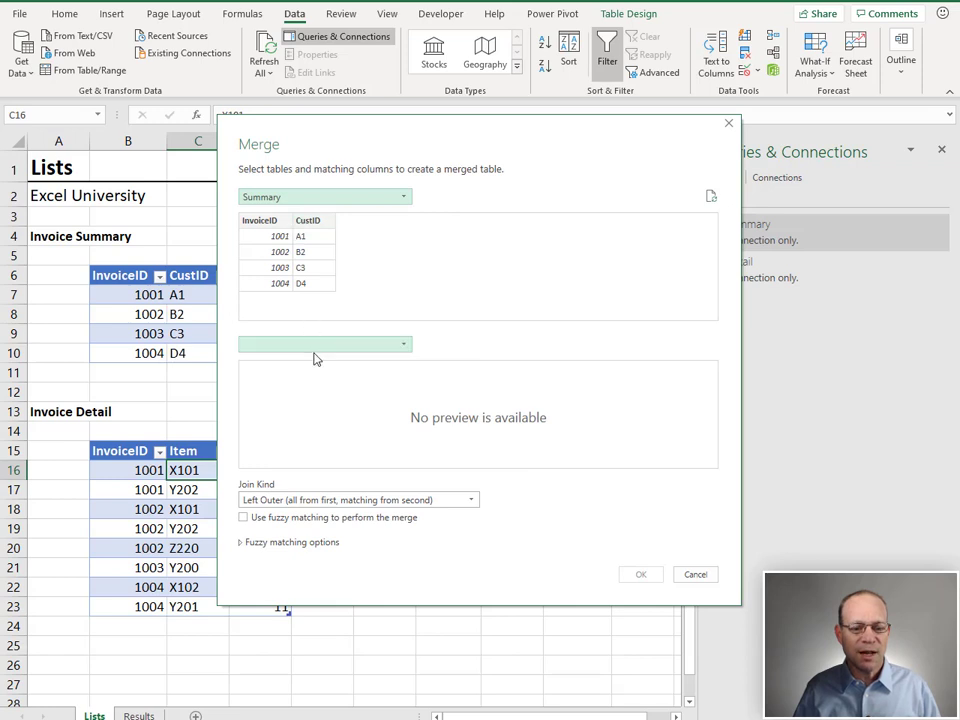
click(325, 344)
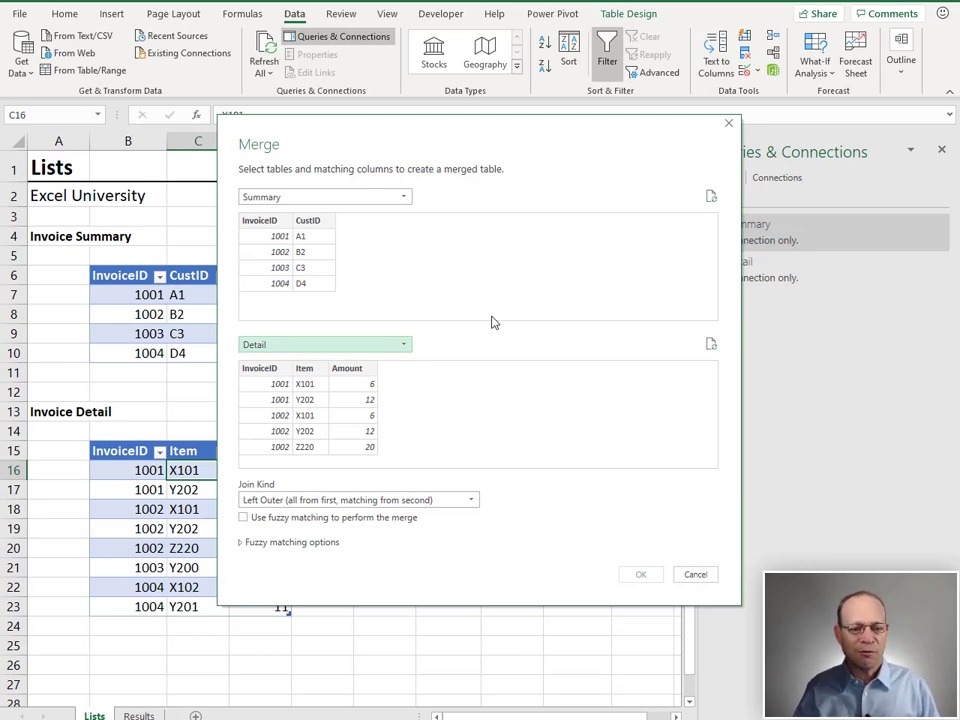
click(262, 220)
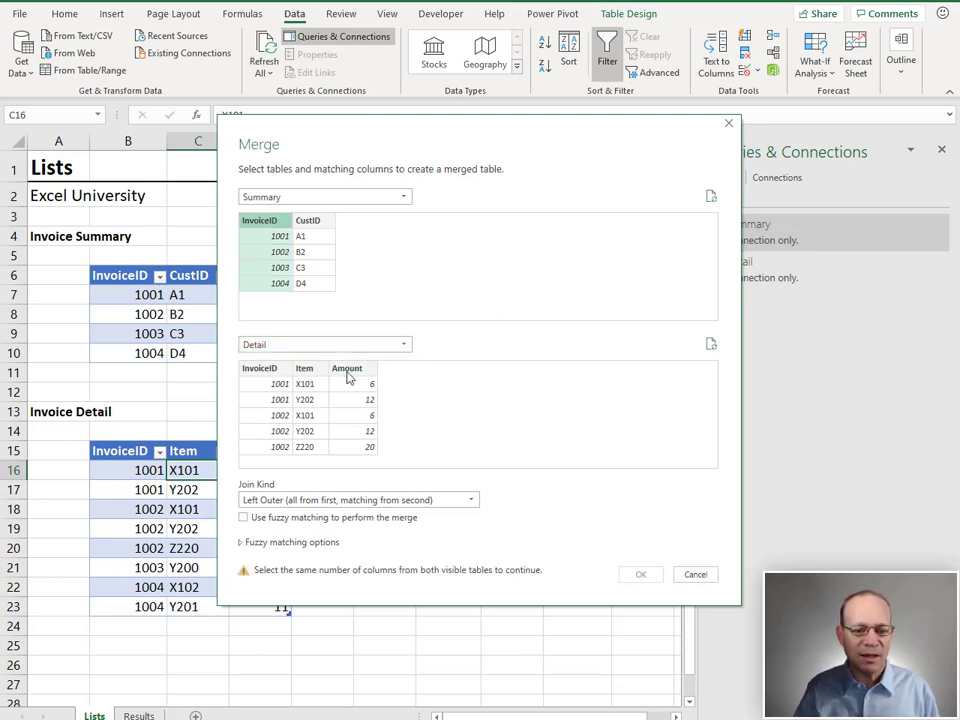
click(263, 368)
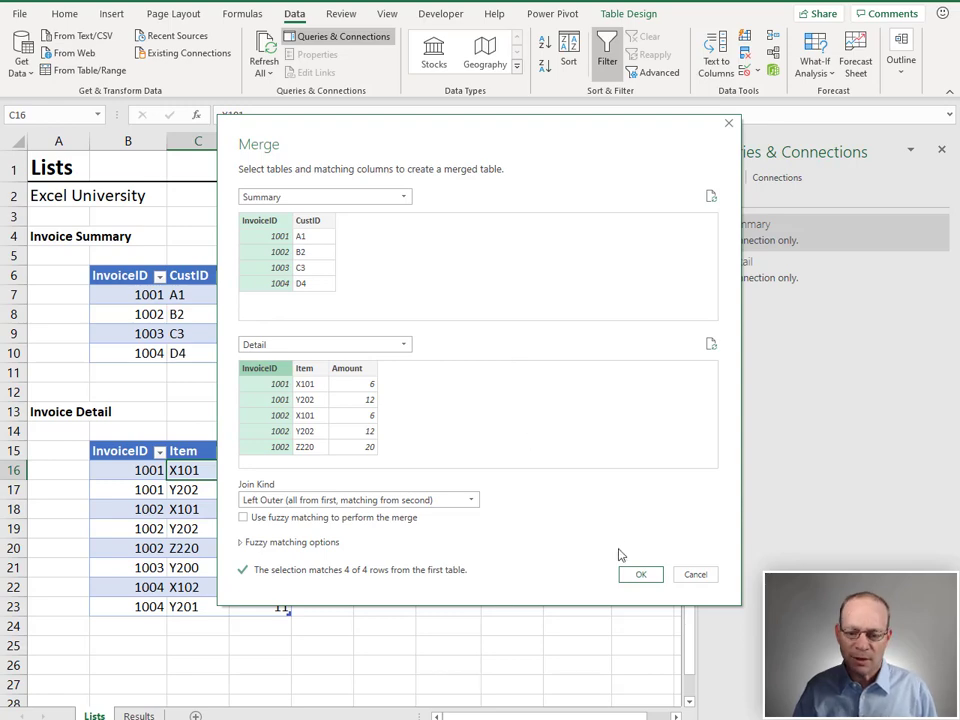
click(640, 574)
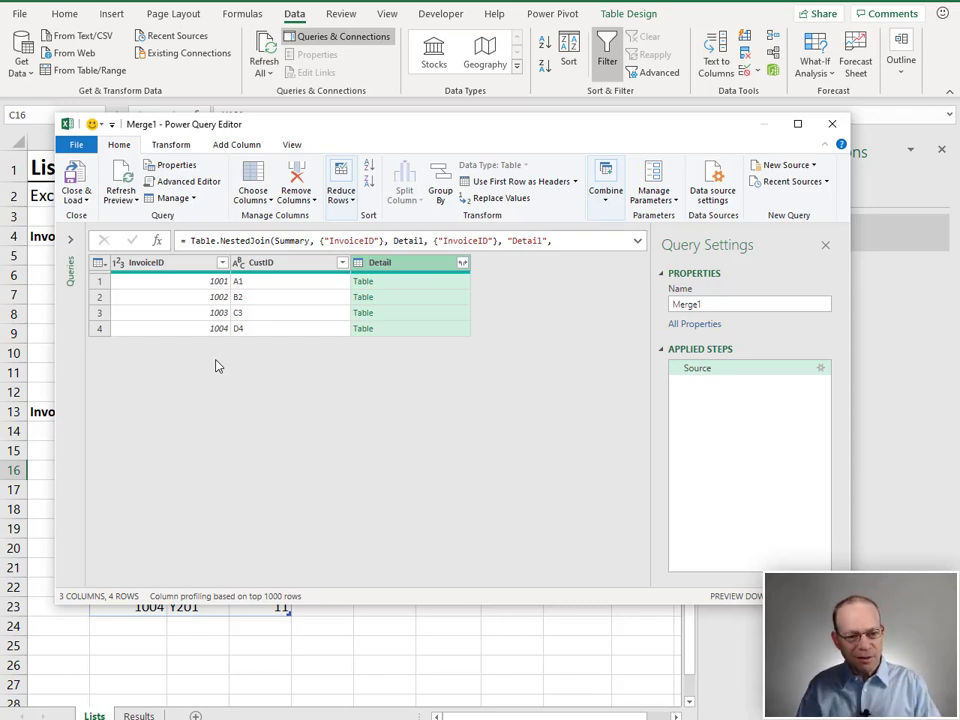
mouse_move(212, 312)
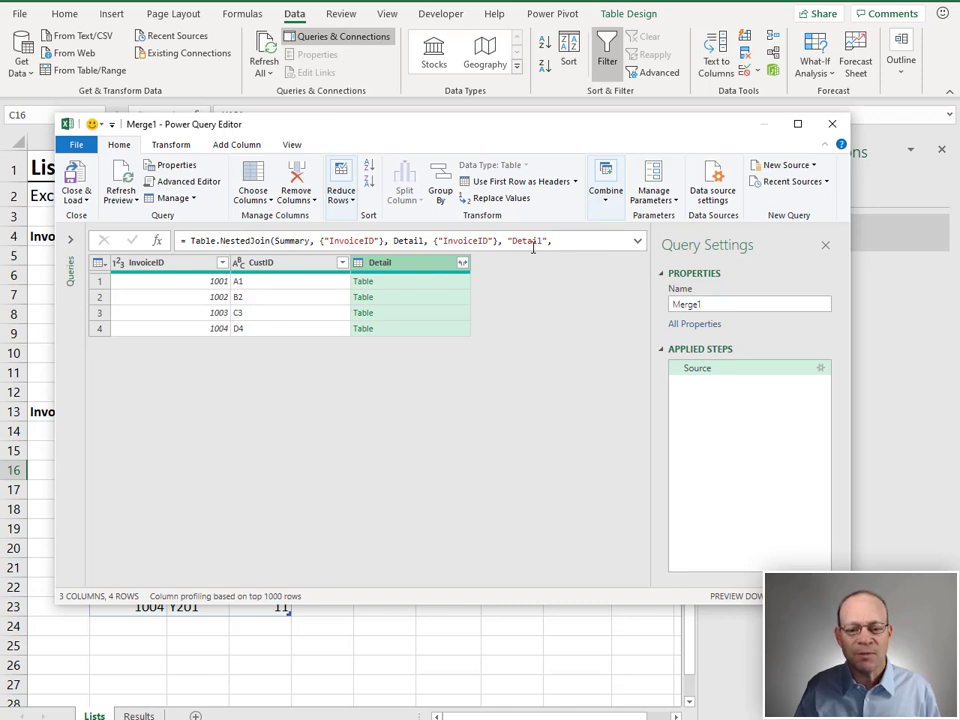
Step: Expand the nested Detail column to Item and Amount, without column-name prefixes
click(461, 262)
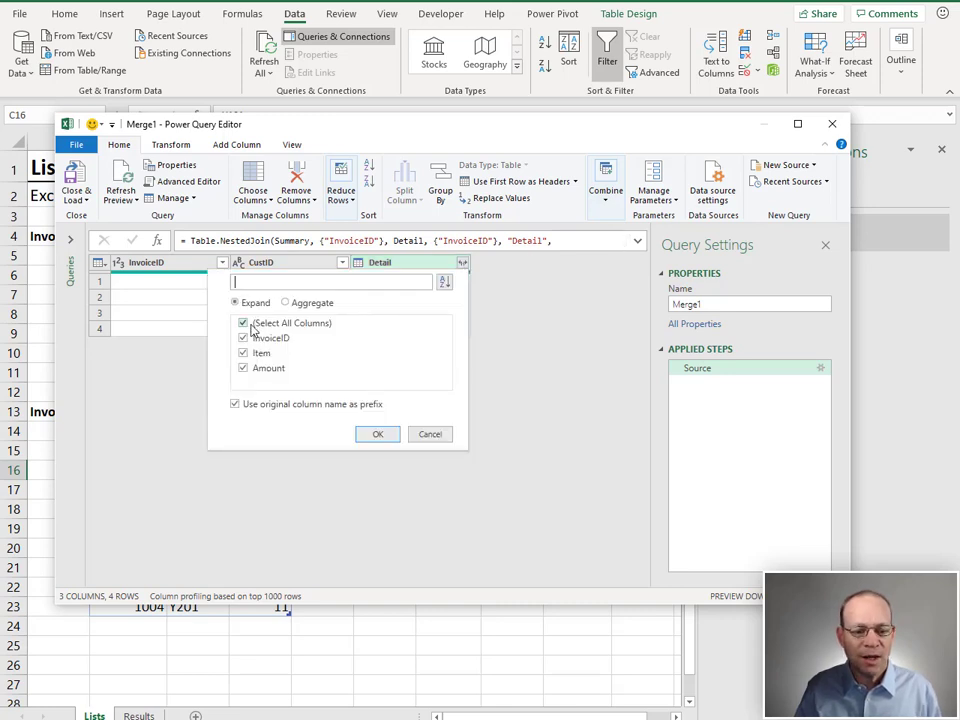
click(243, 322)
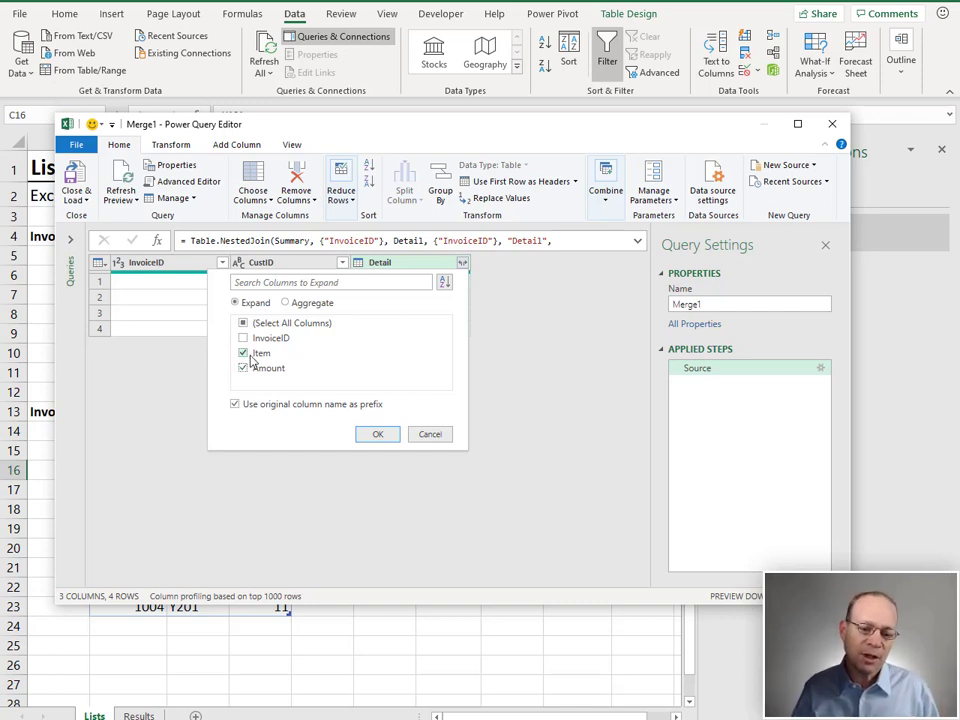
click(242, 337)
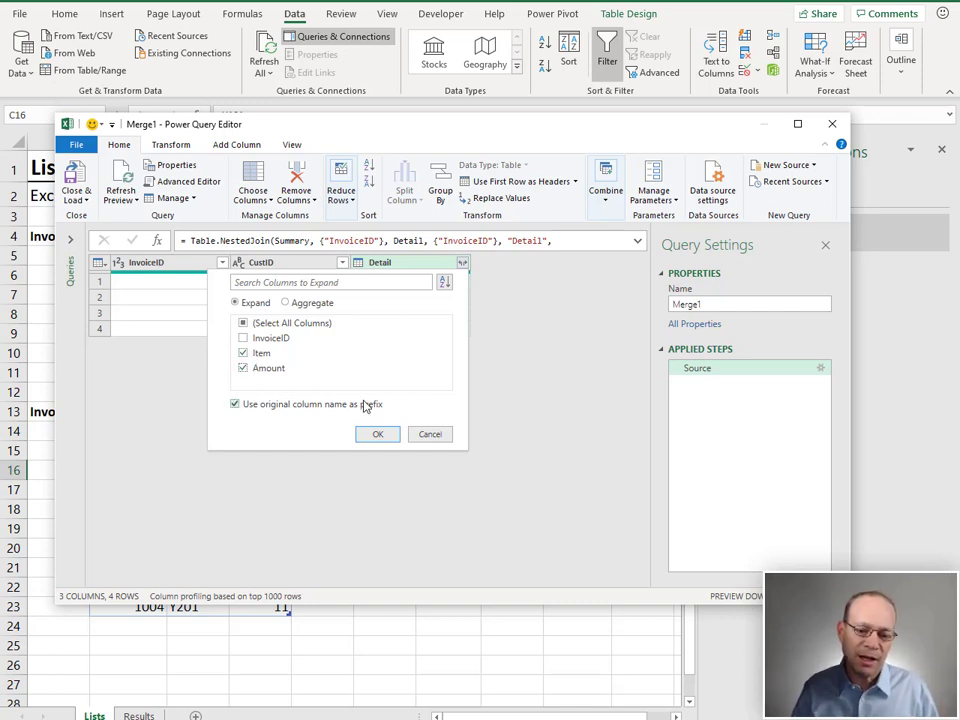
click(235, 404)
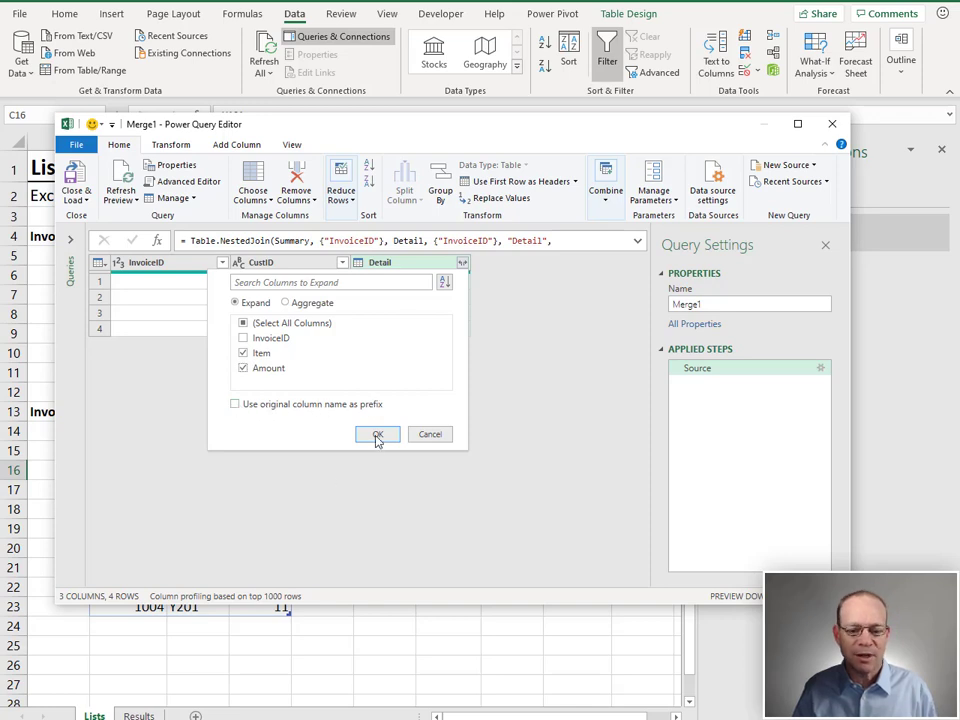
click(377, 434)
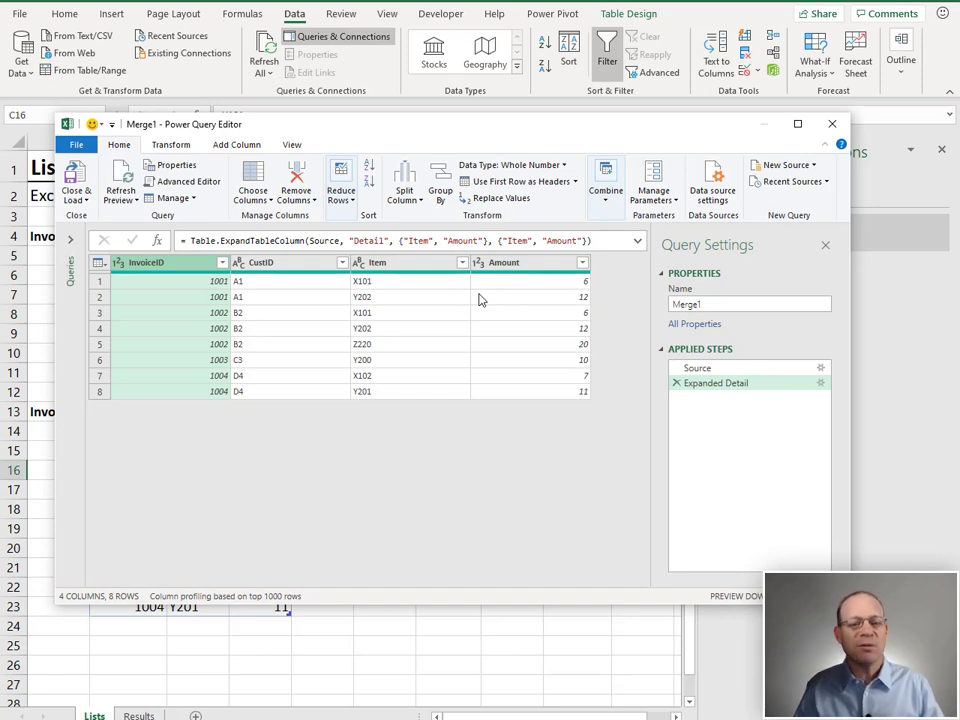
mouse_move(268, 324)
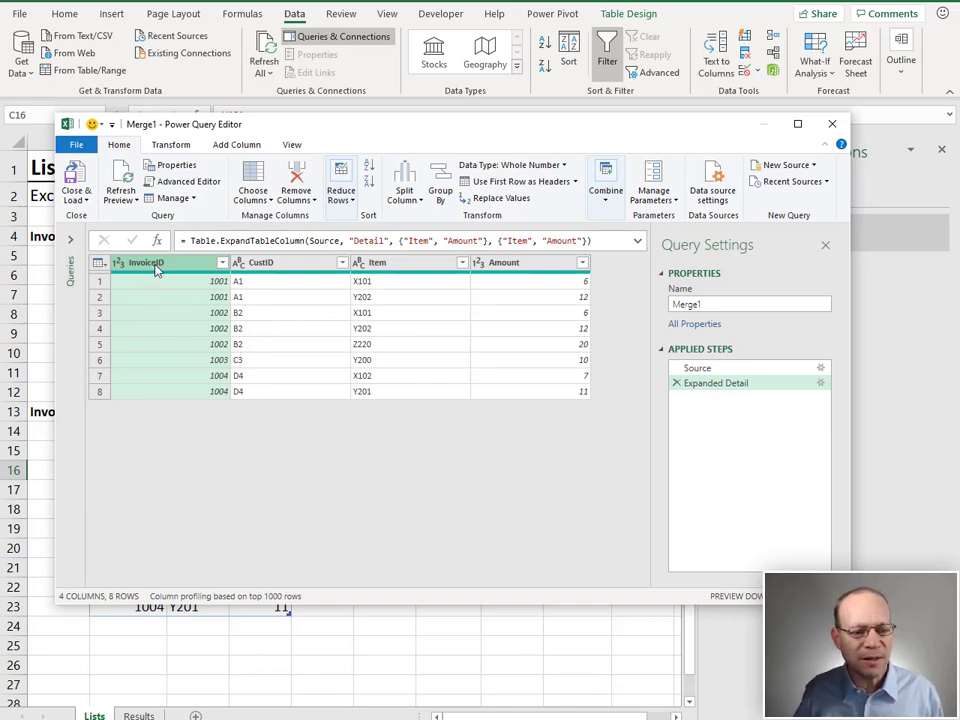
Step: Review the eight-row expanded table and show the Transform commands
click(170, 144)
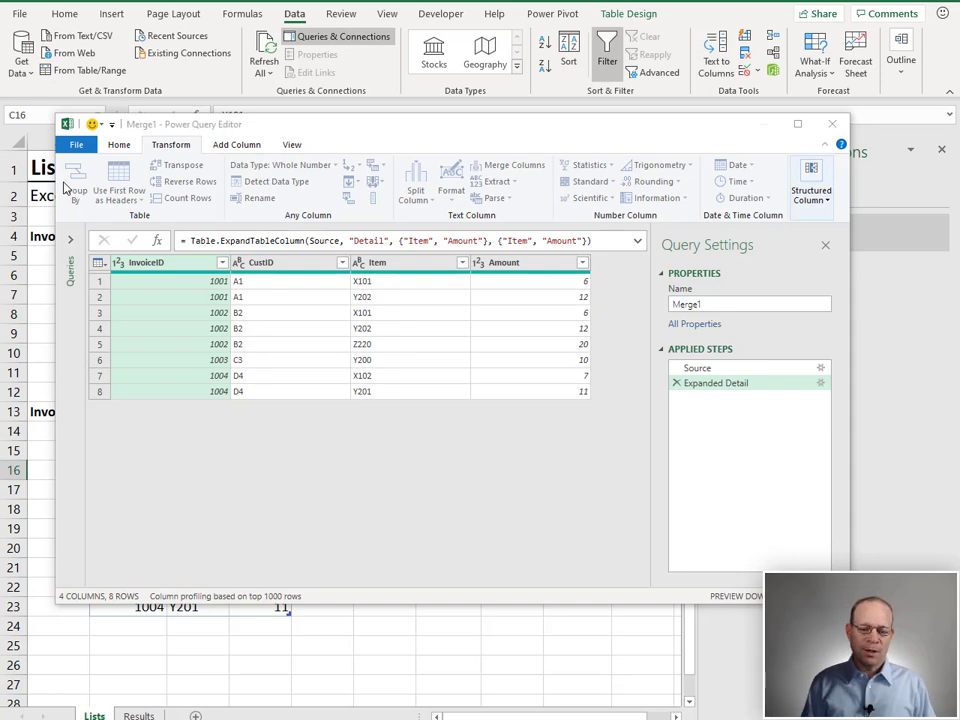
Step: Group by InvoiceID with CustID (Min), Amount (Sum), Count (Count Rows) and Items (All Rows)
click(75, 180)
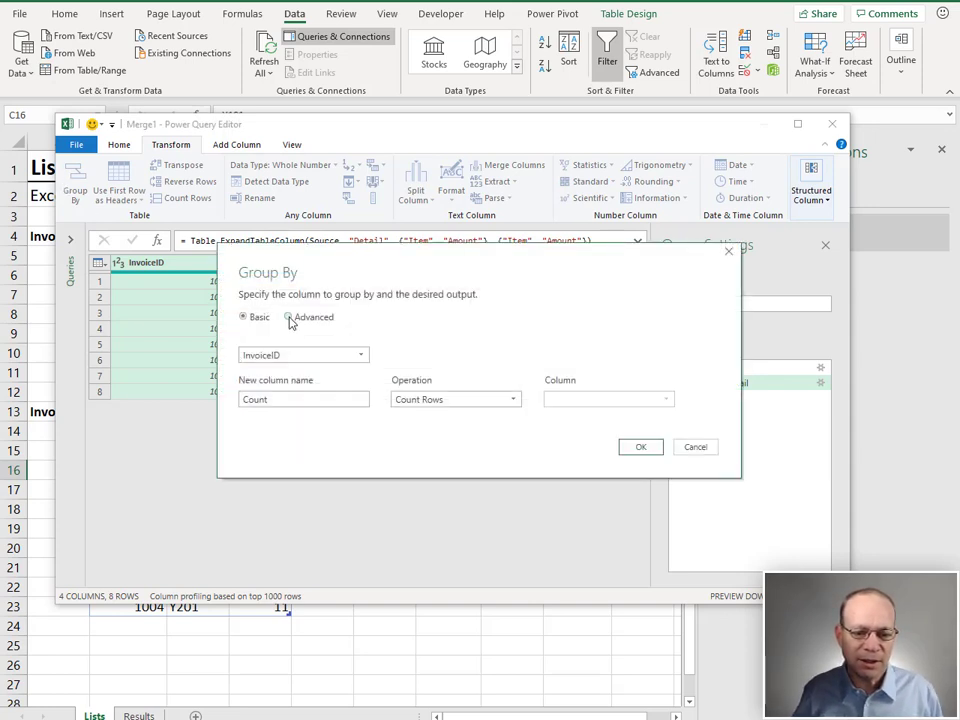
click(290, 317)
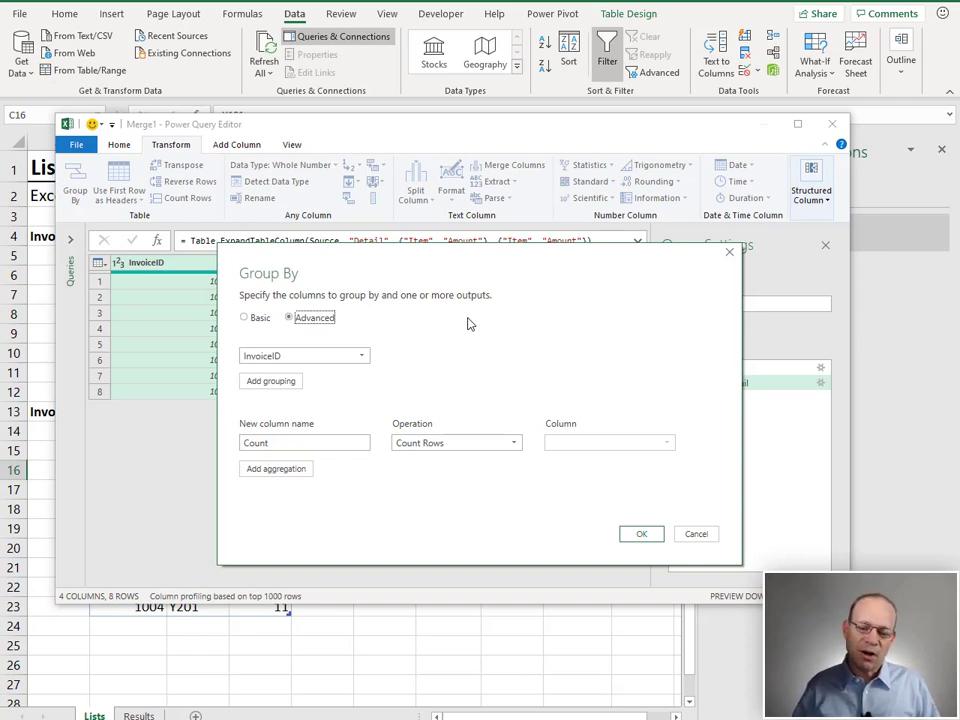
mouse_move(463, 330)
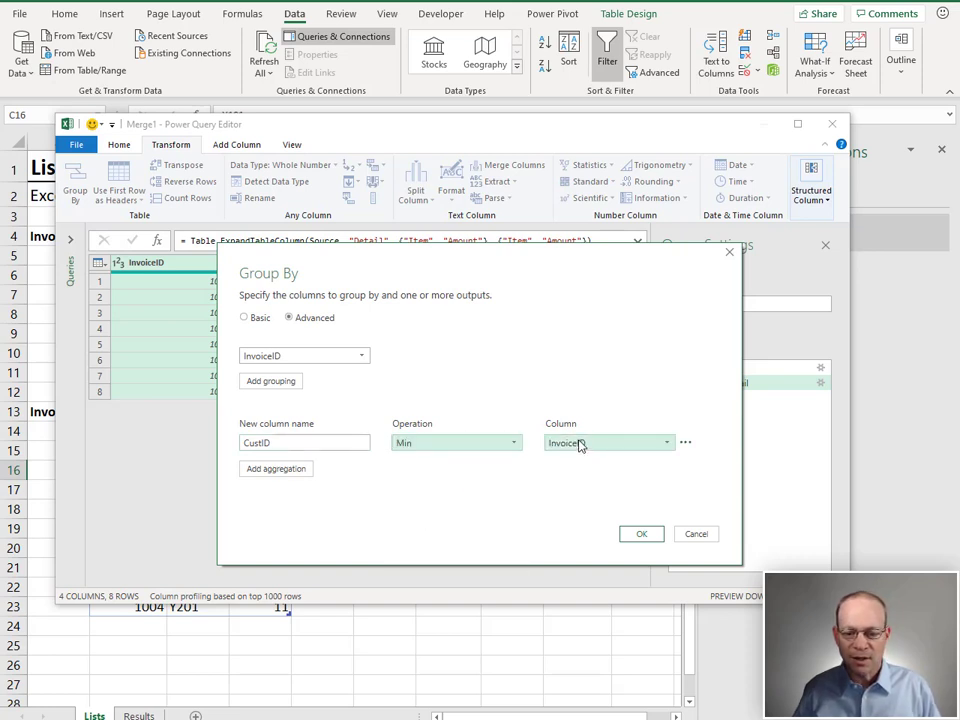
click(607, 442)
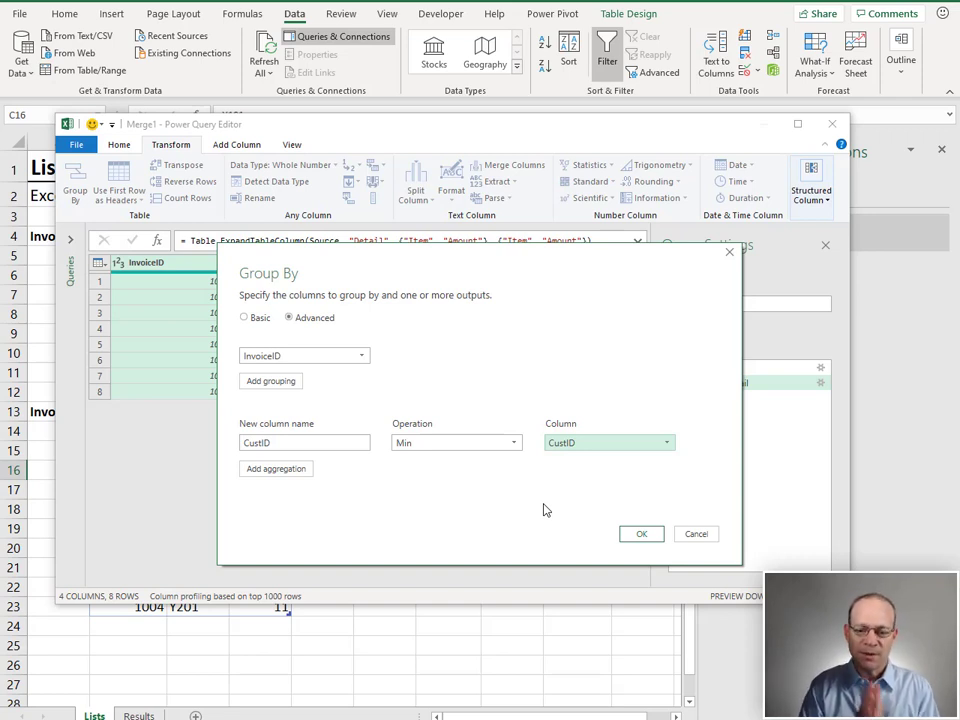
click(275, 468)
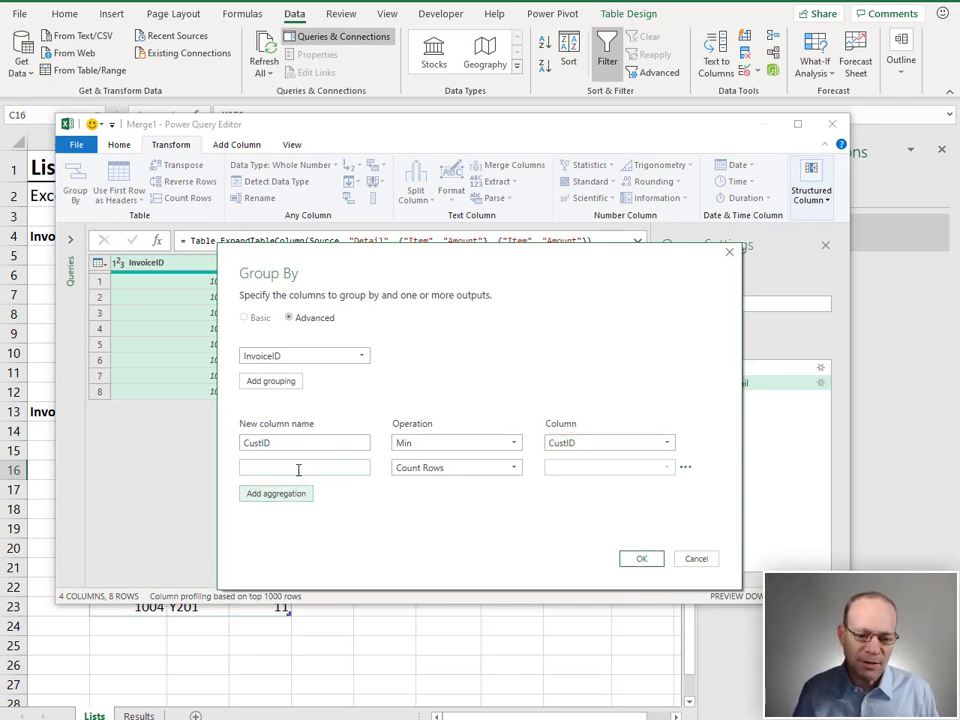
text(Amount)
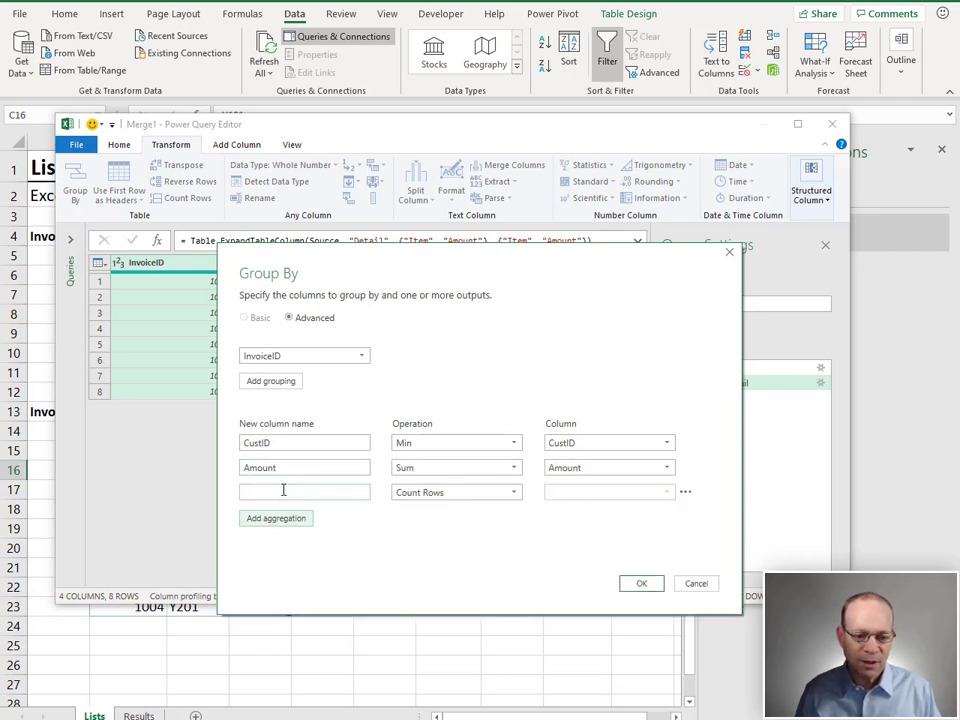
text(Count)
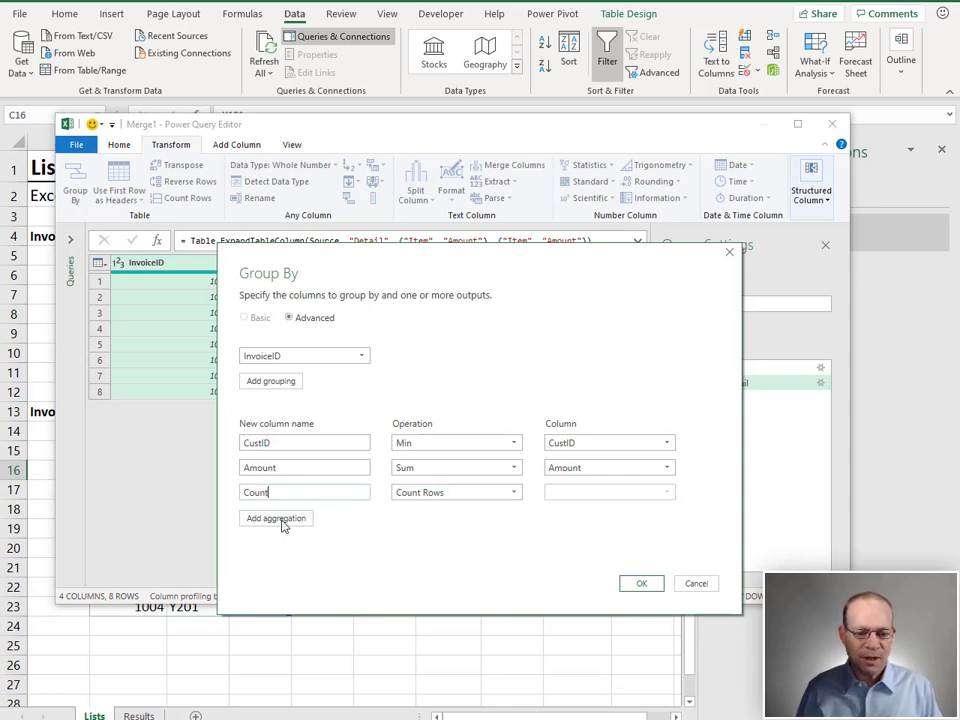
click(275, 518)
text(Items)
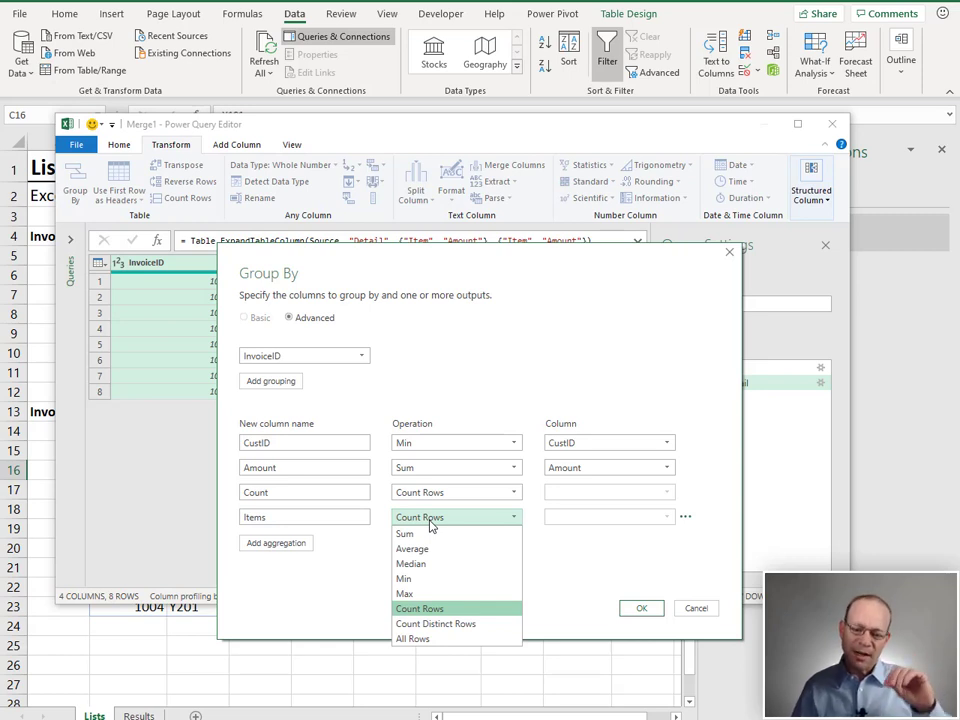
click(409, 639)
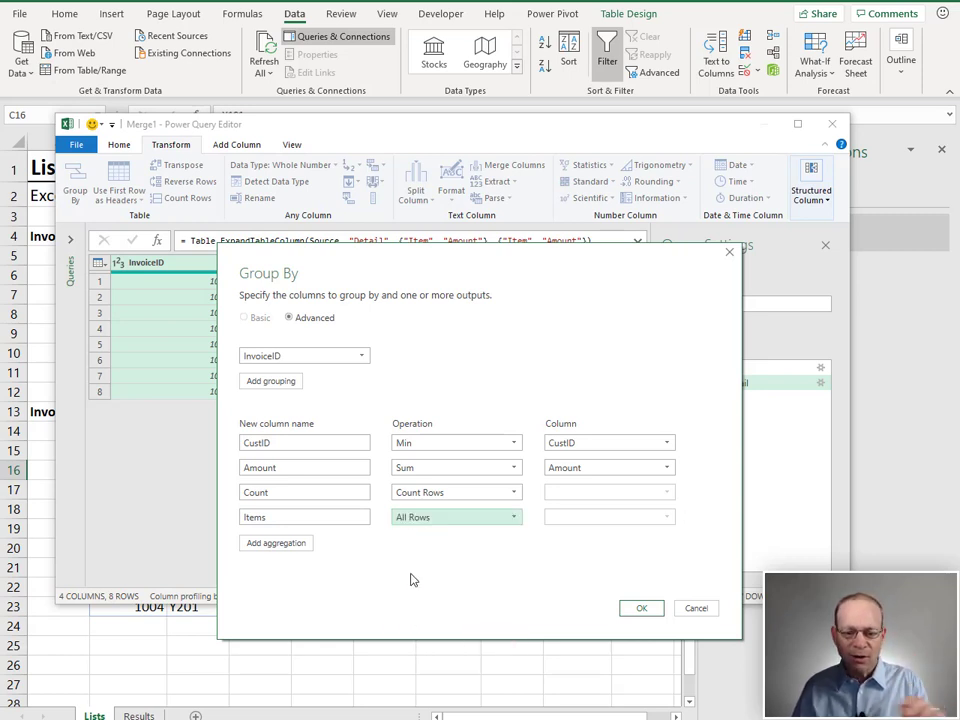
mouse_move(405, 577)
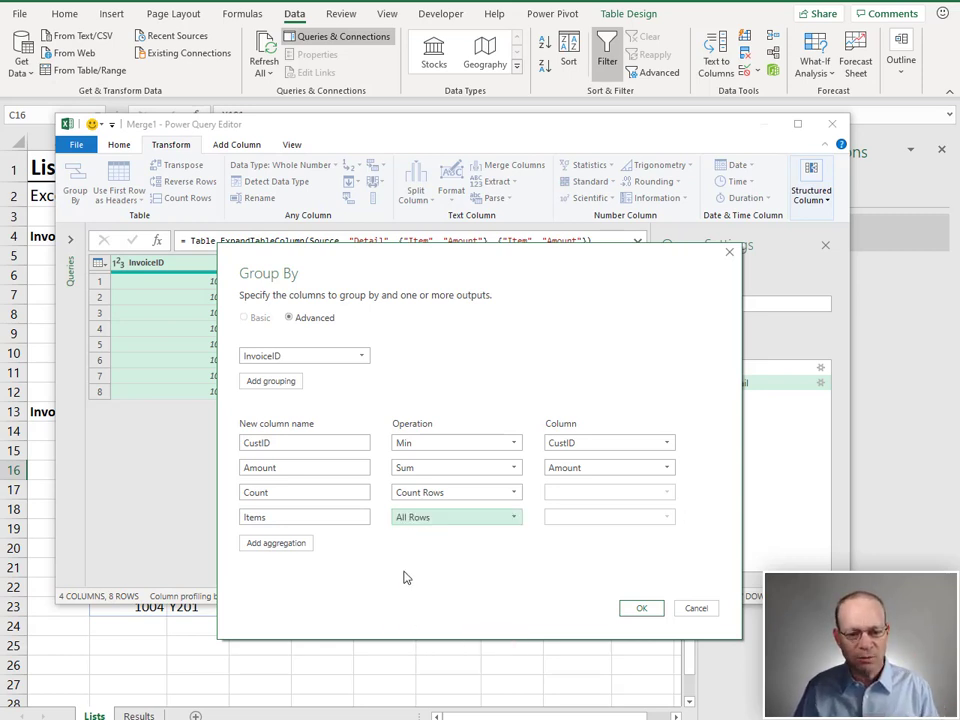
click(640, 608)
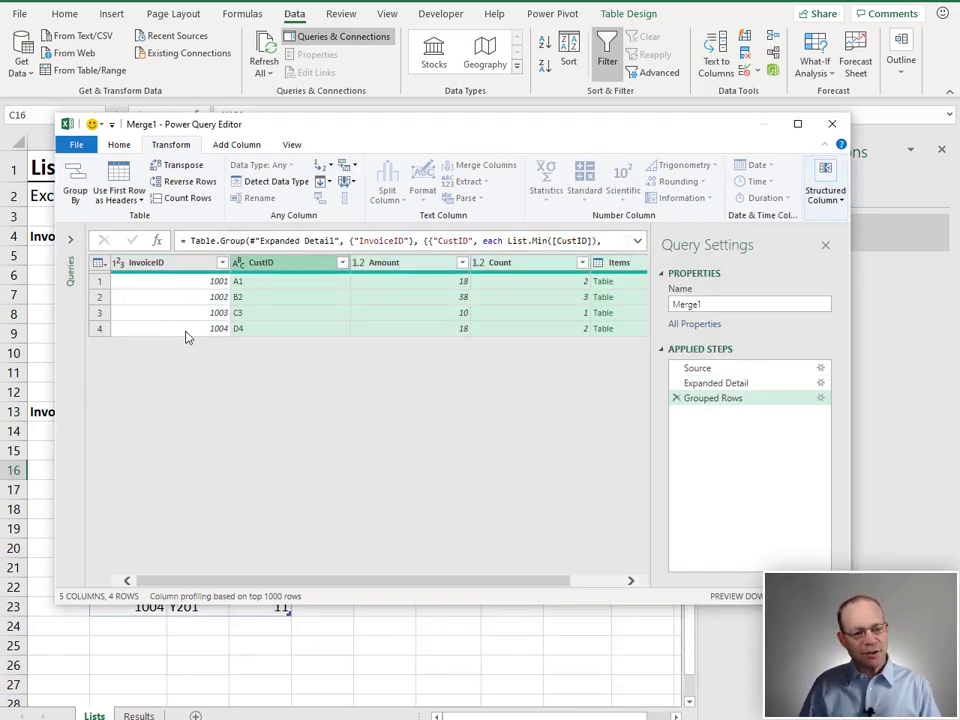
mouse_move(197, 351)
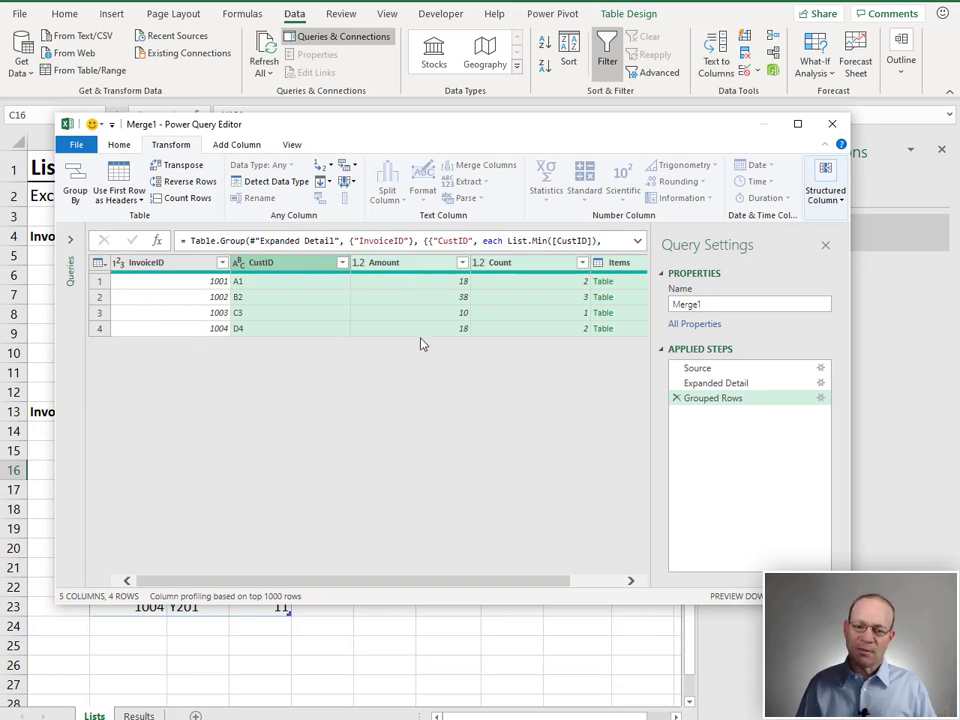
mouse_move(564, 350)
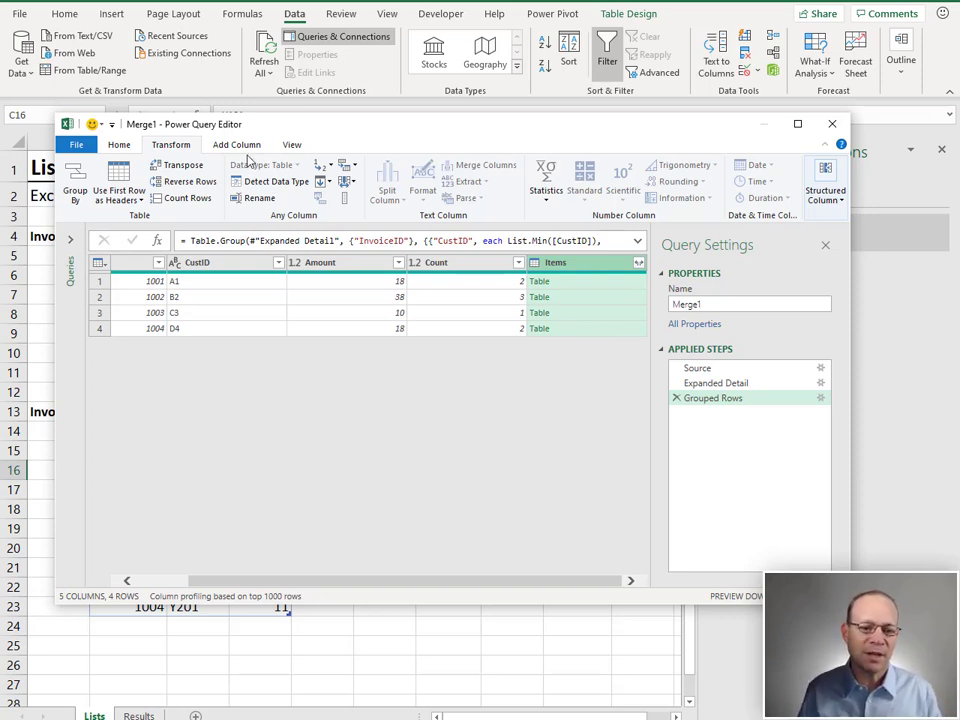
Step: Add an ItemList custom column with formula =Table.Column([Items],"Item")
click(237, 144)
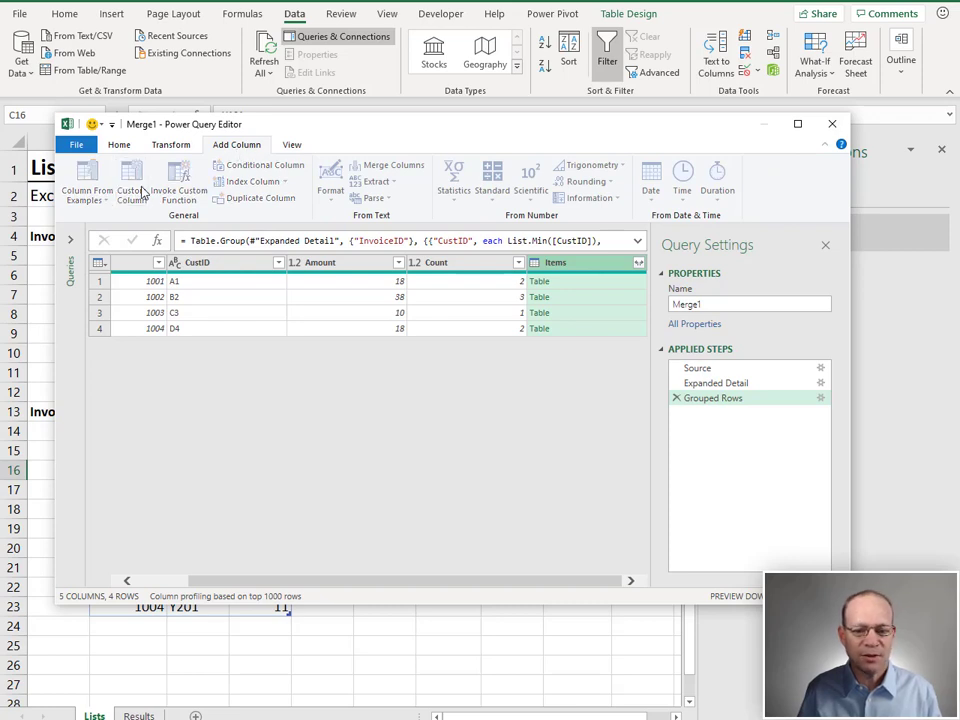
click(131, 180)
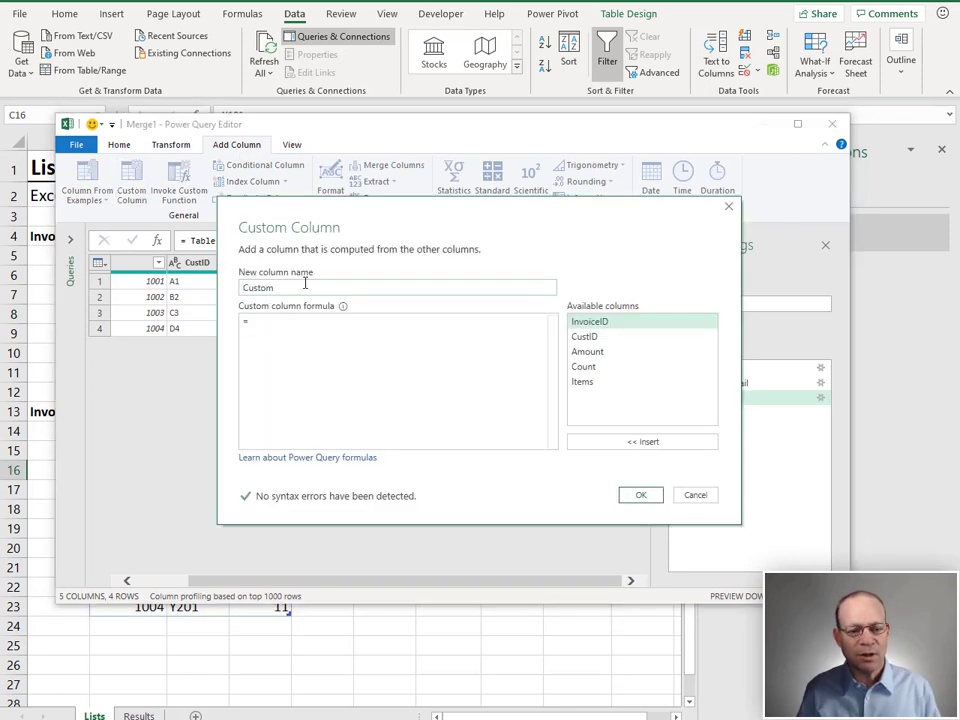
text(ItemLis)
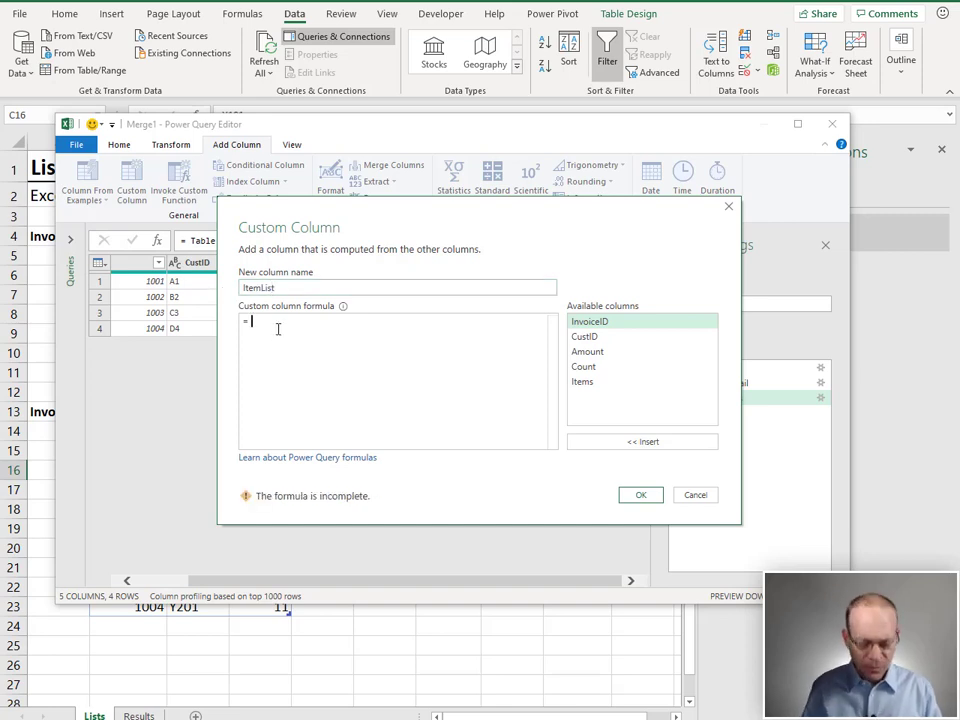
text(tabl)
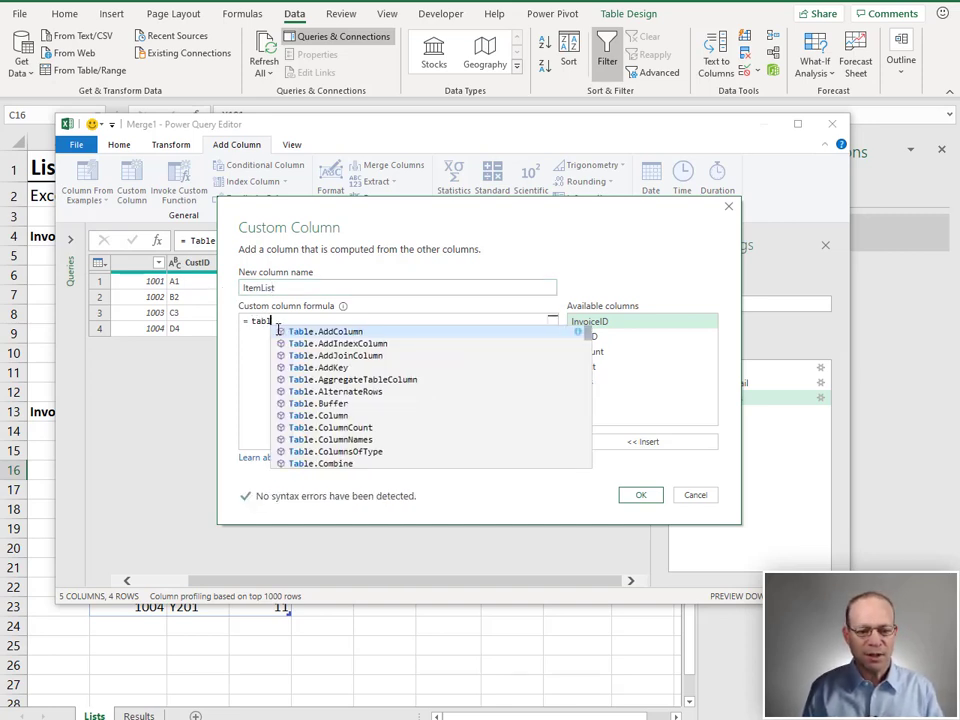
text(co)
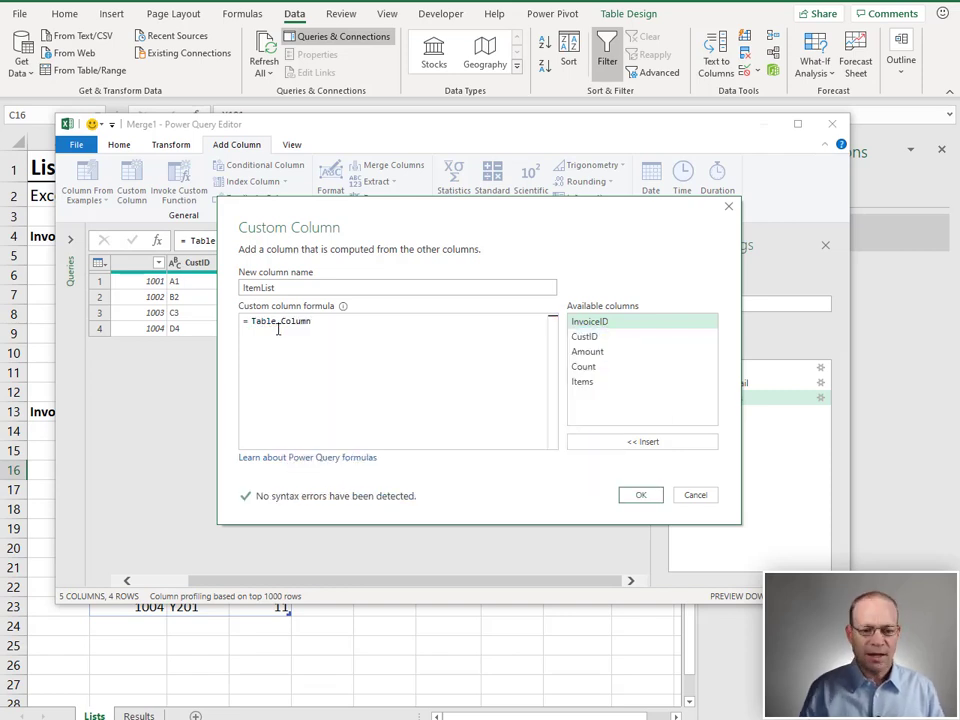
text(()
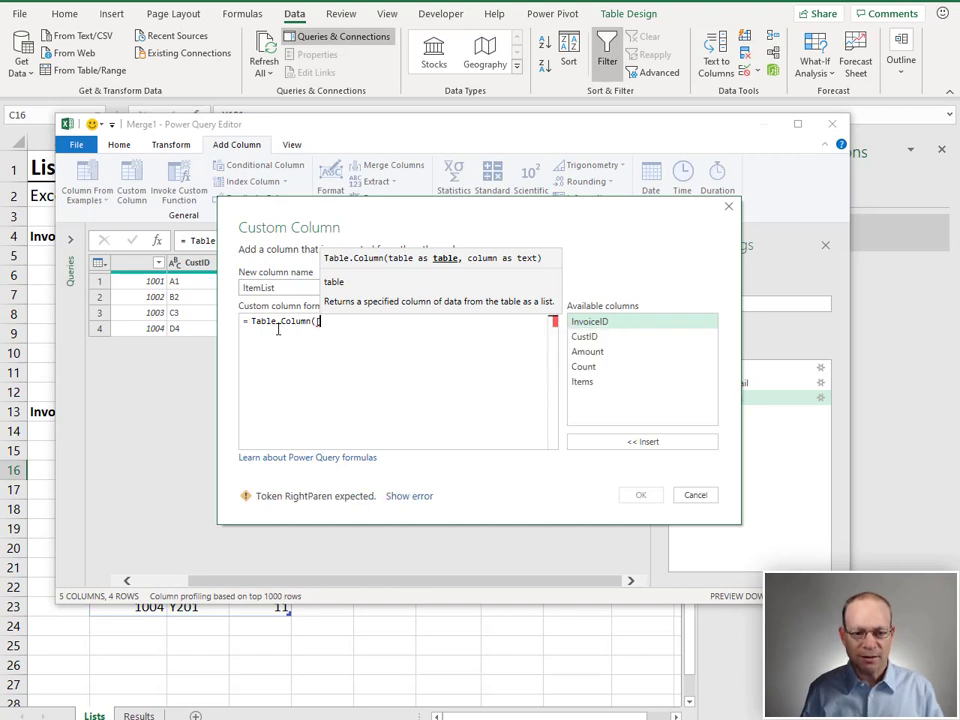
text([Items],"Item)
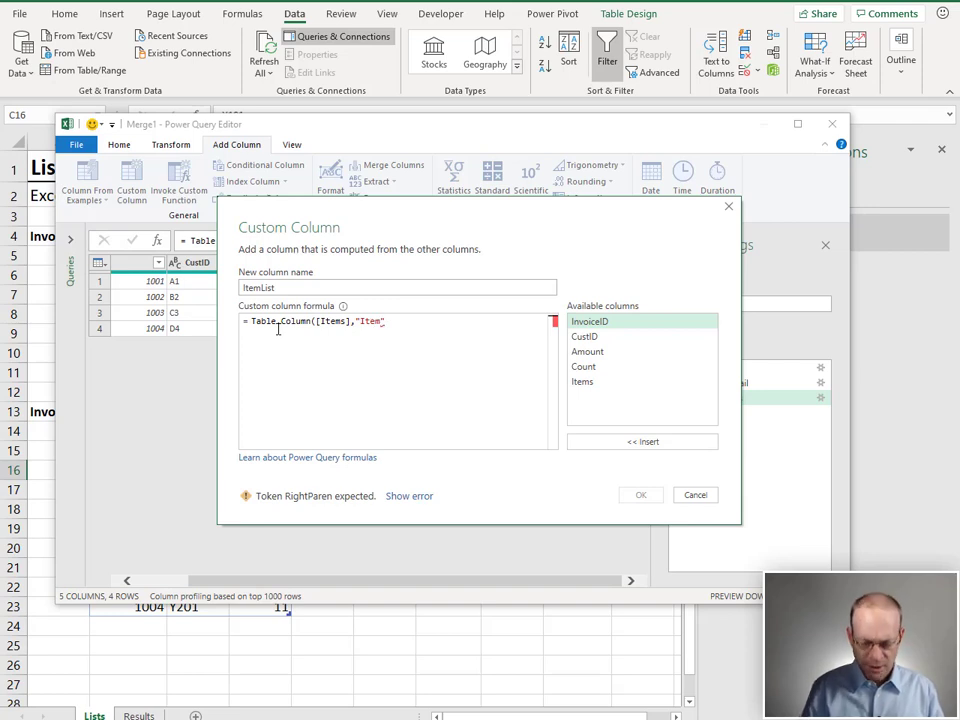
click(695, 495)
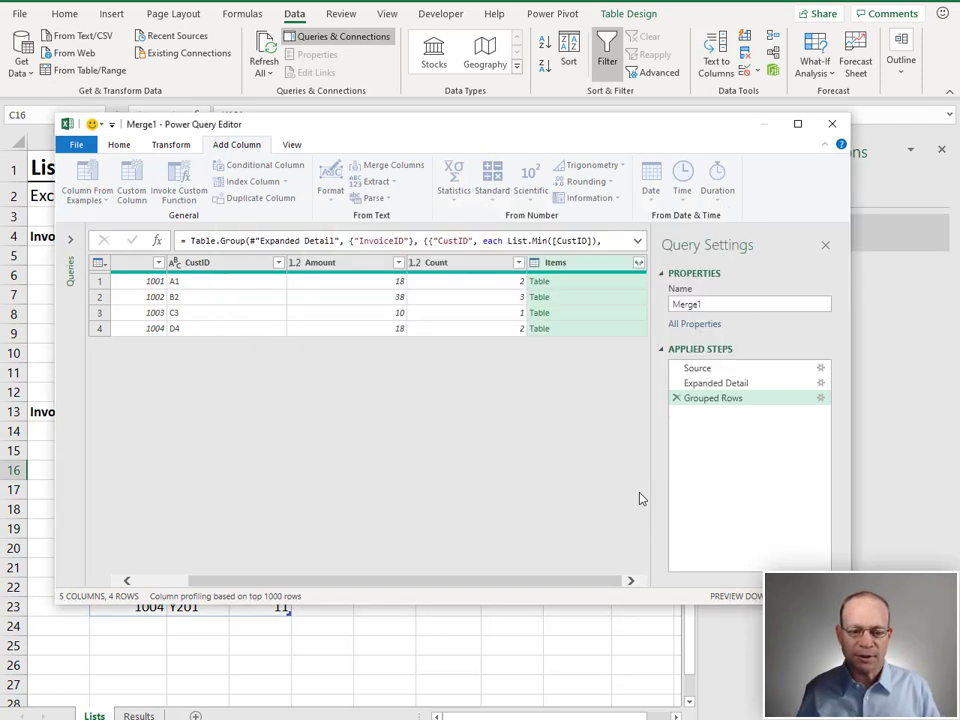
click(131, 180)
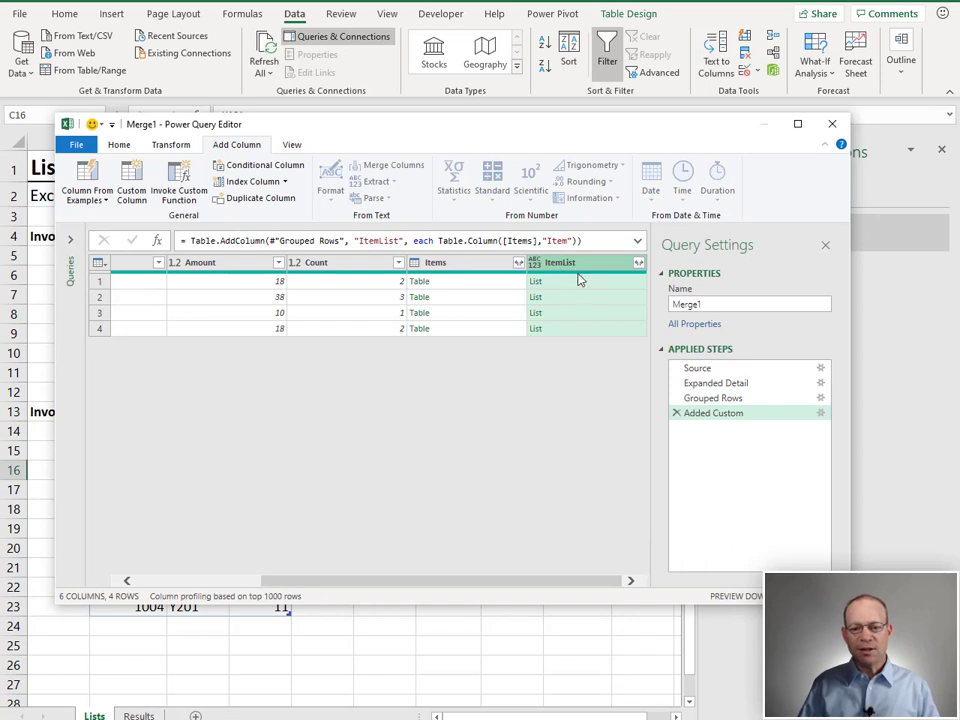
mouse_move(568, 288)
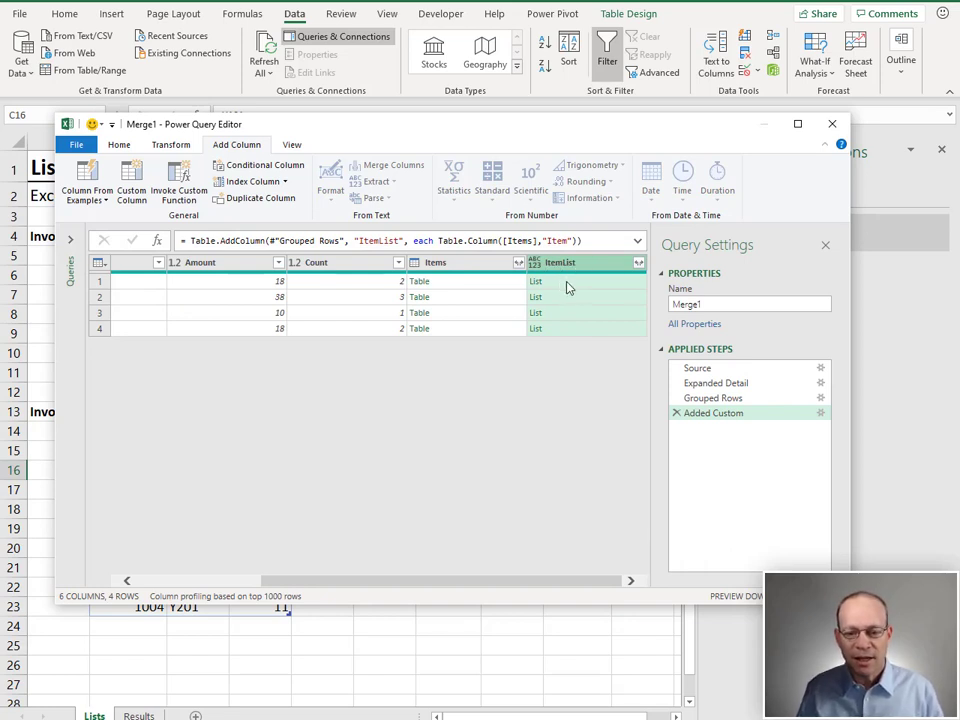
click(535, 281)
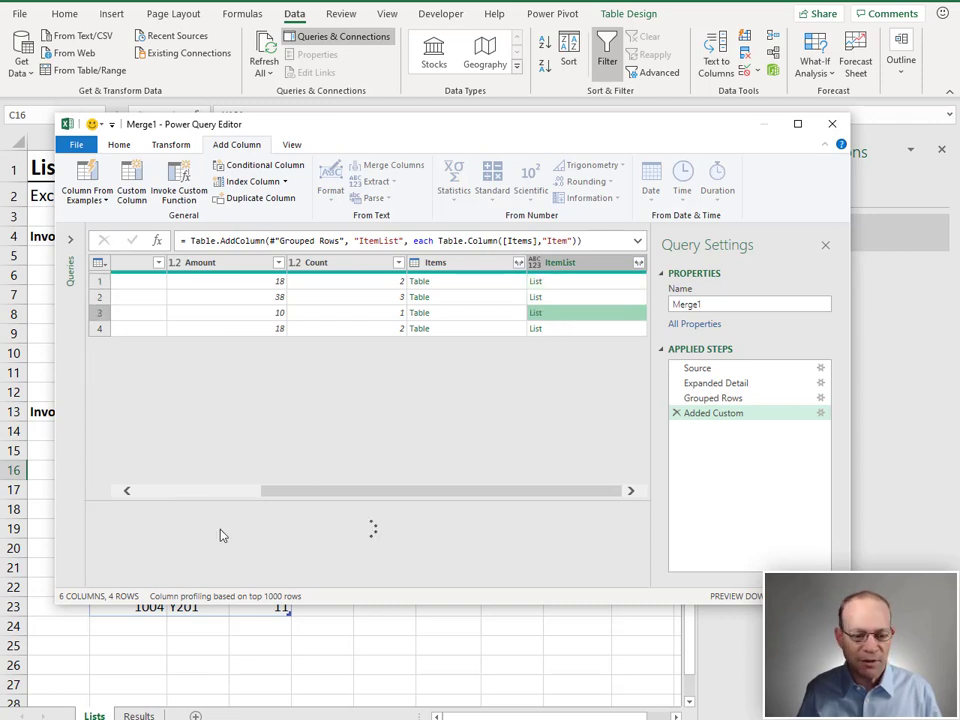
click(555, 328)
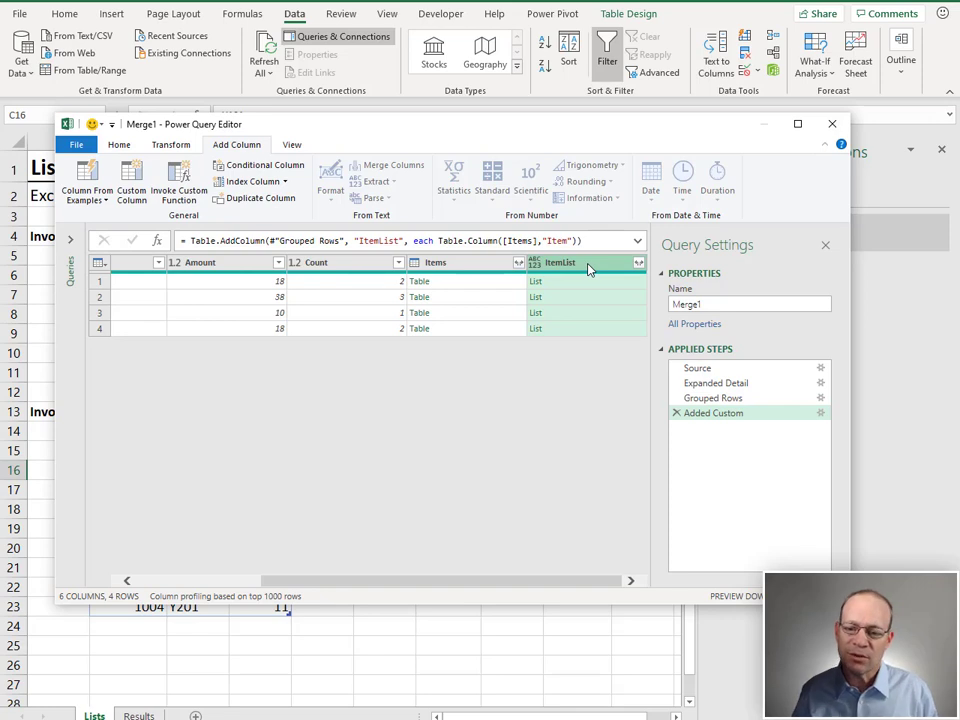
Step: Extract the ItemList values as comma-separated text
click(632, 262)
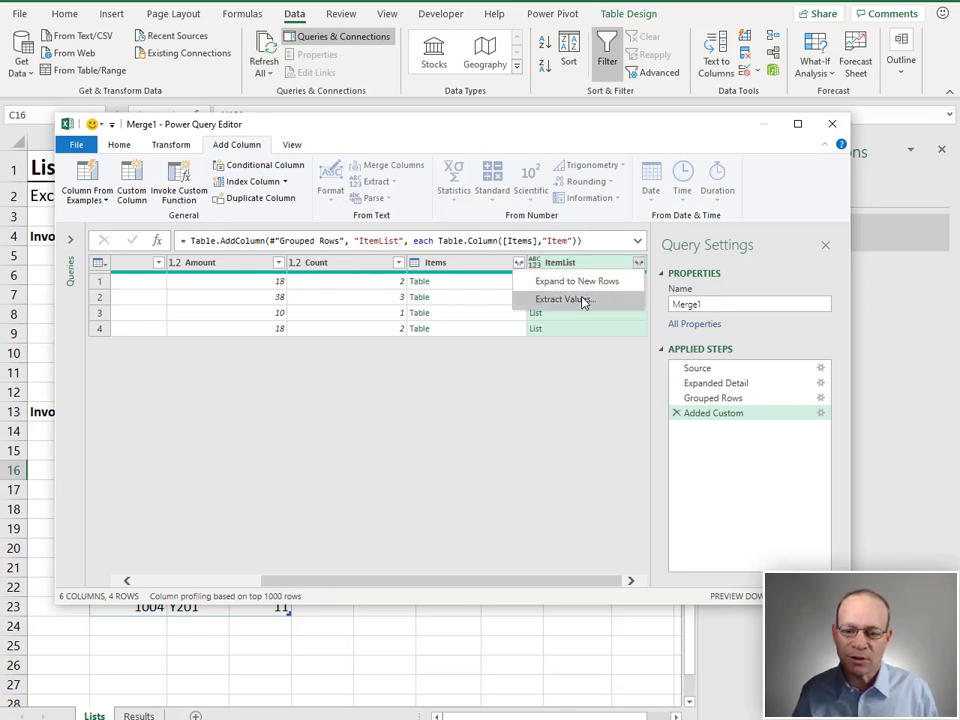
click(564, 299)
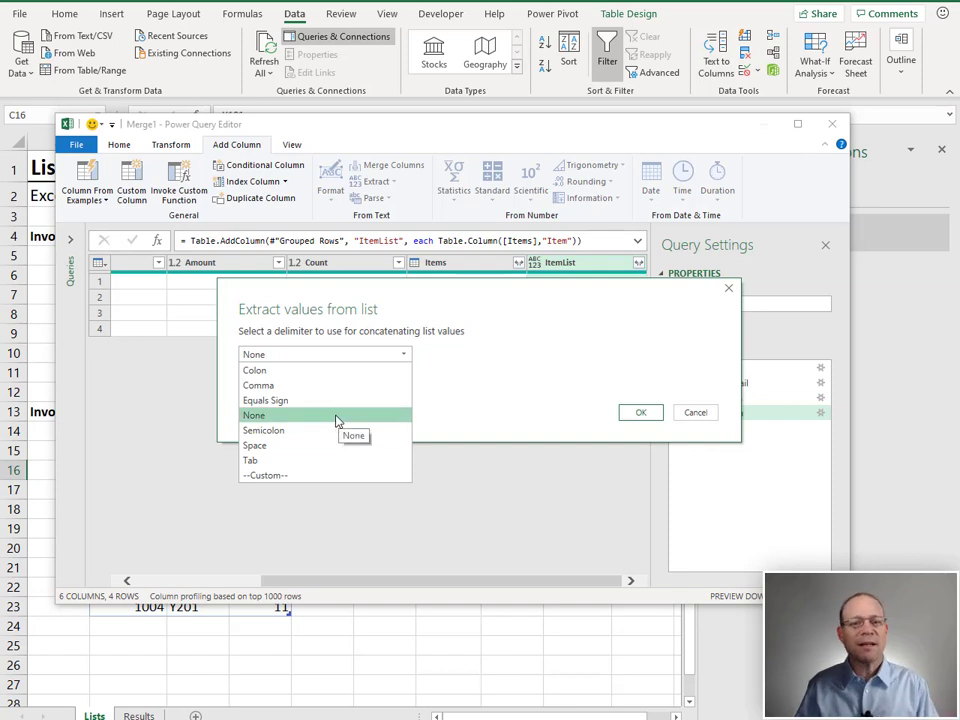
click(258, 385)
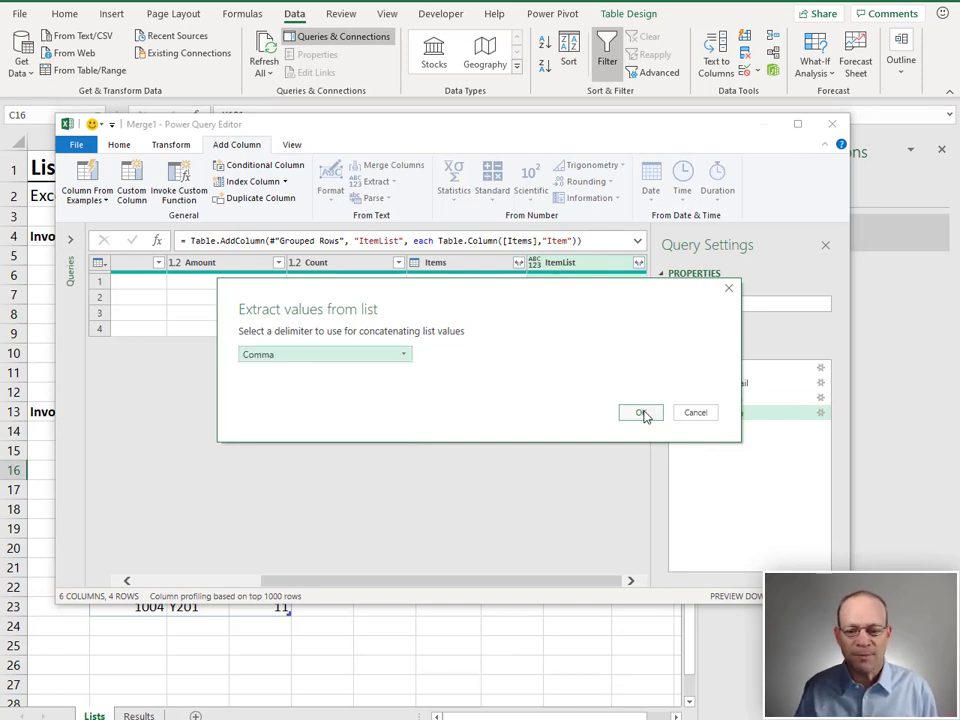
click(640, 412)
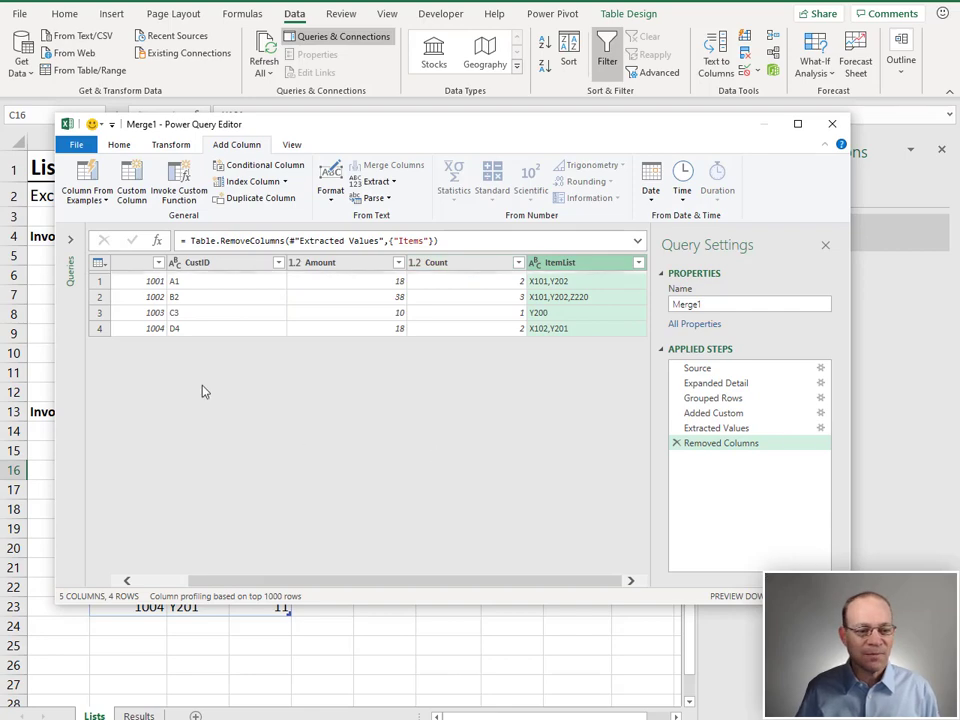
click(118, 144)
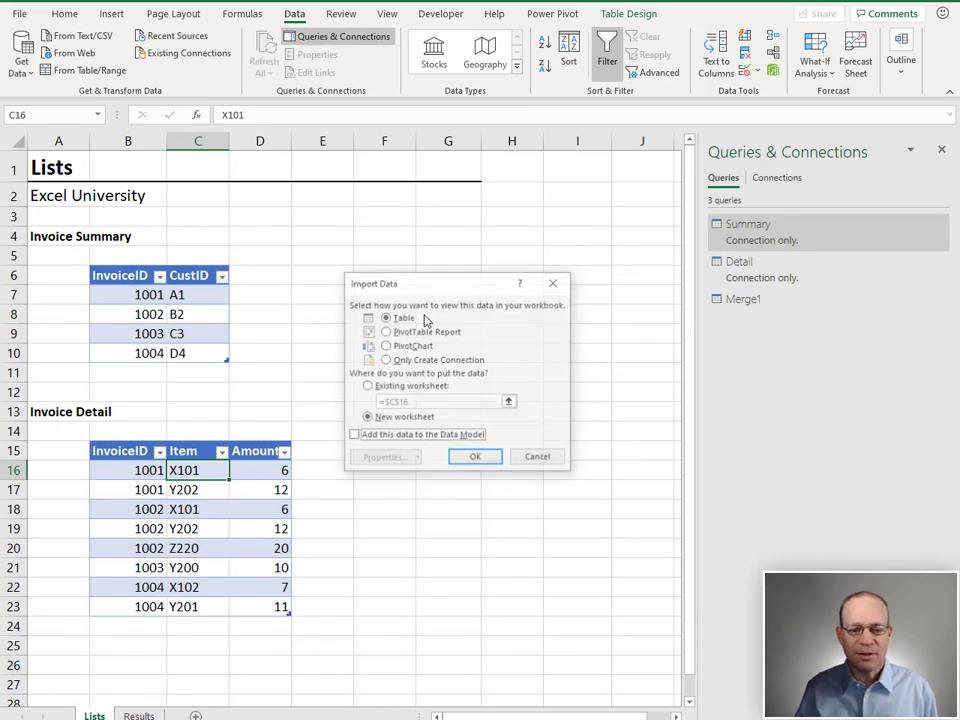
Step: Load Merge1 as a table on the Results sheet starting at cell B6
click(367, 386)
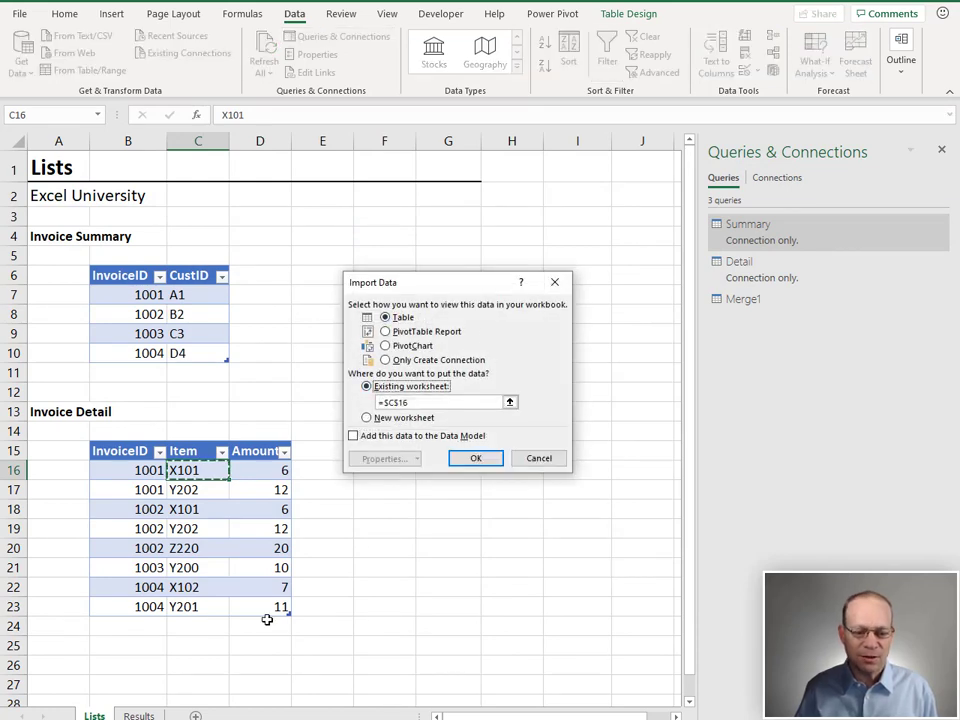
click(139, 715)
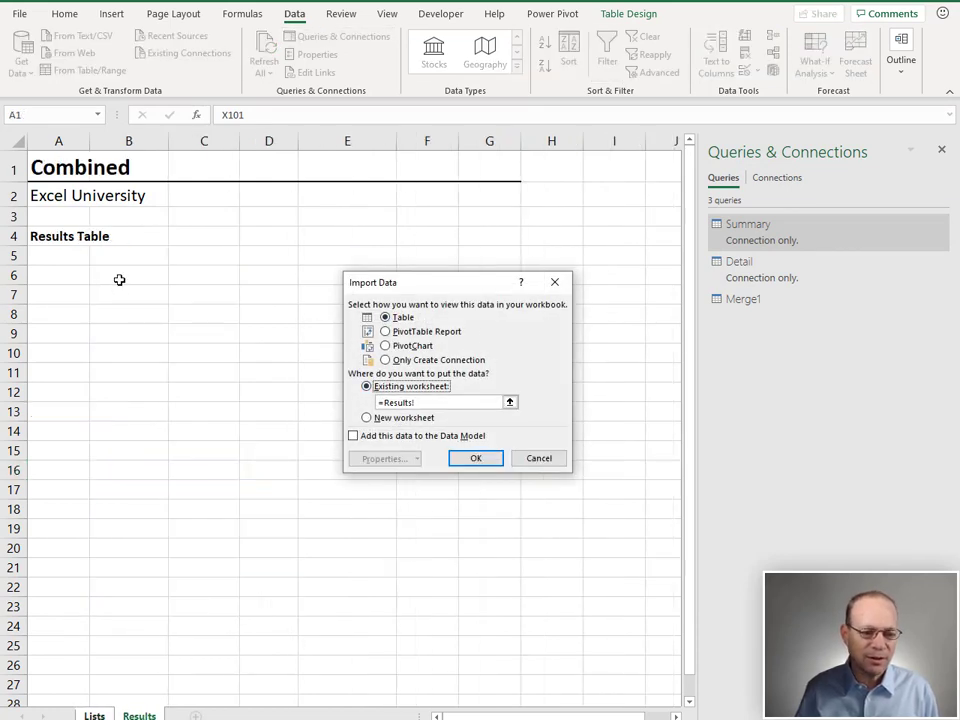
click(475, 458)
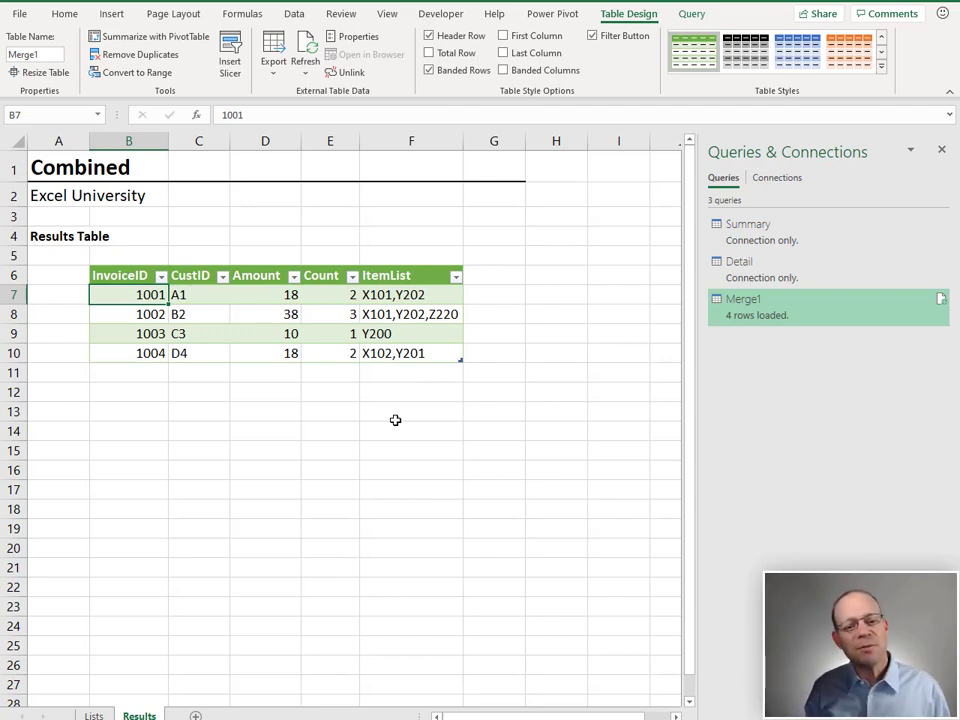
mouse_move(376, 416)
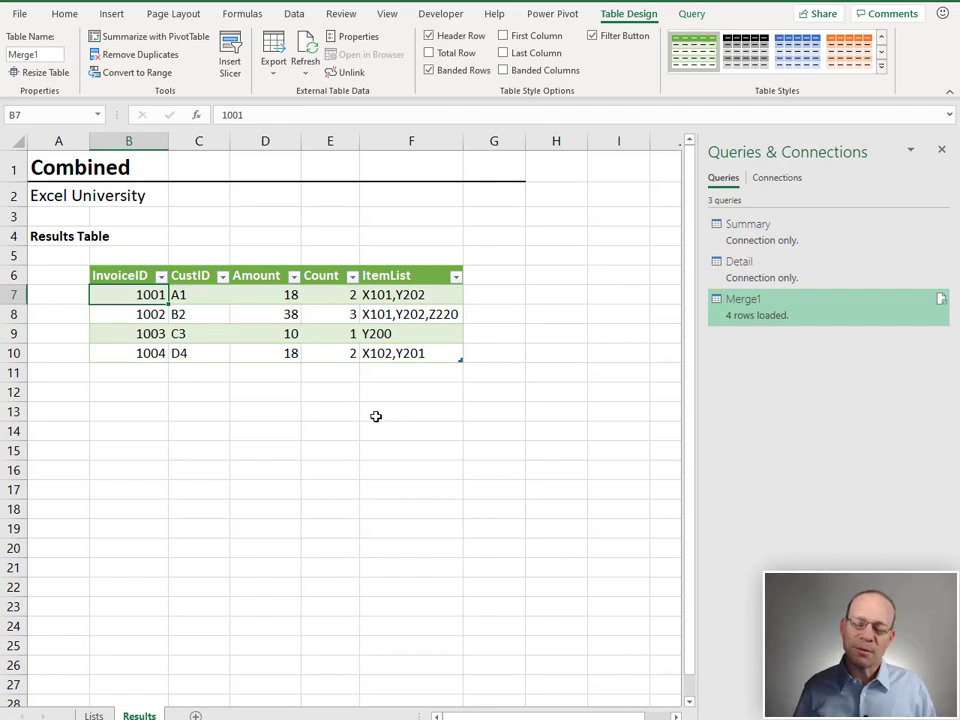
Step: Check the Lists sheet, then refresh the Results table from its source queries
click(95, 714)
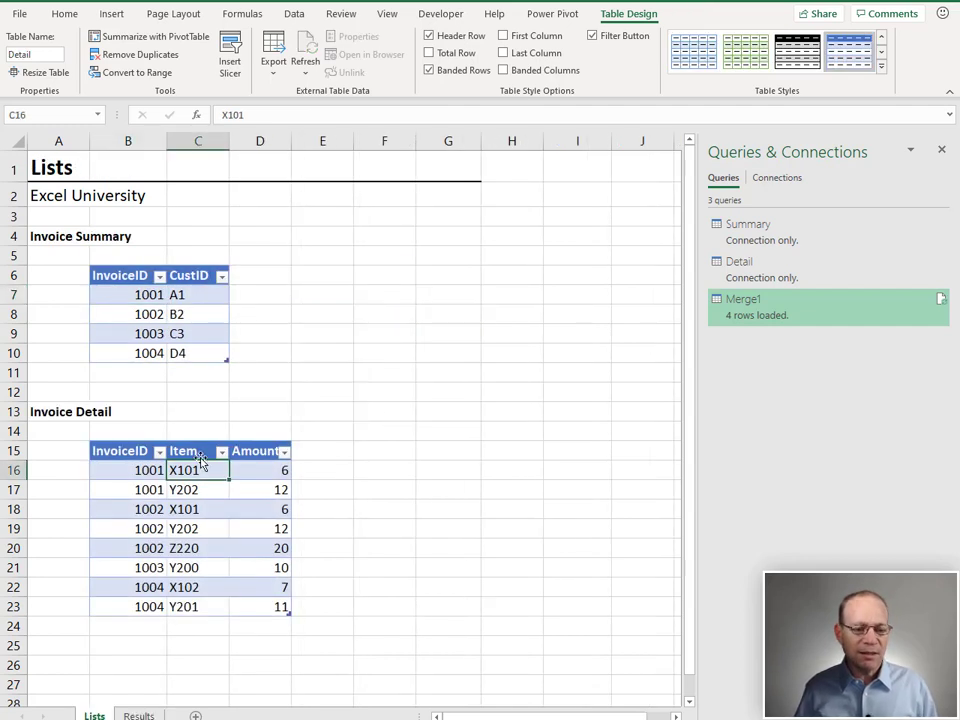
mouse_move(196, 349)
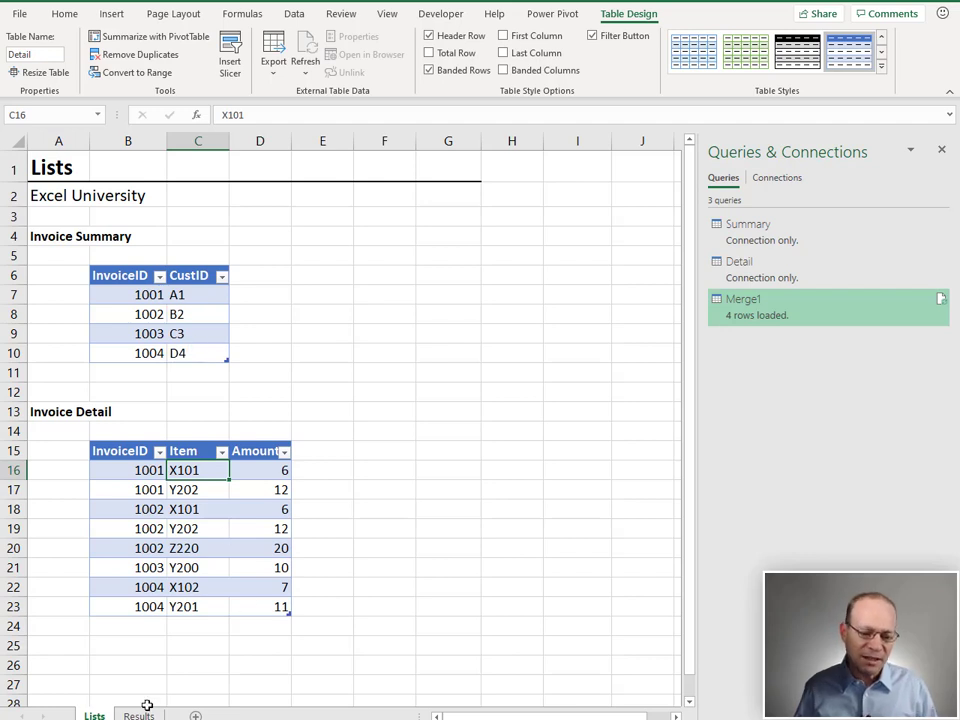
click(138, 716)
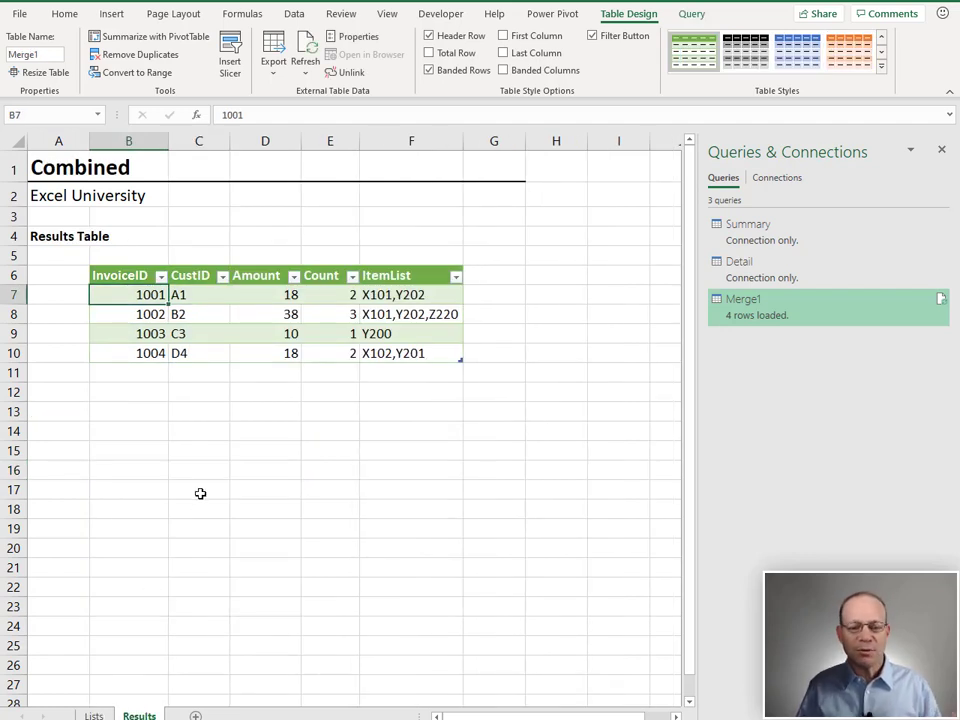
right_click(265, 294)
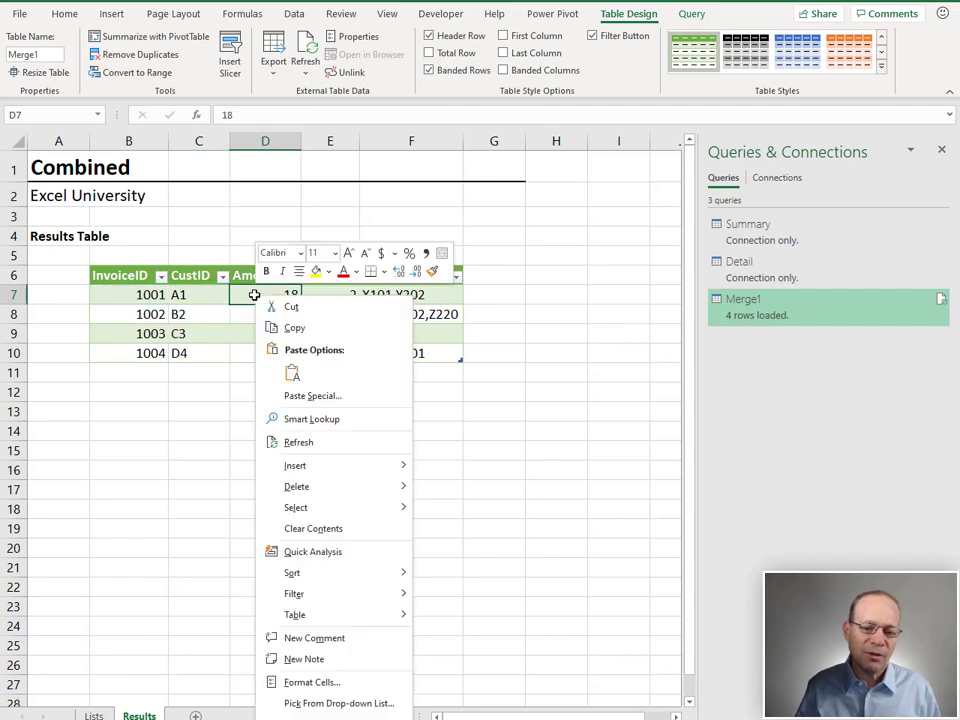
click(298, 442)
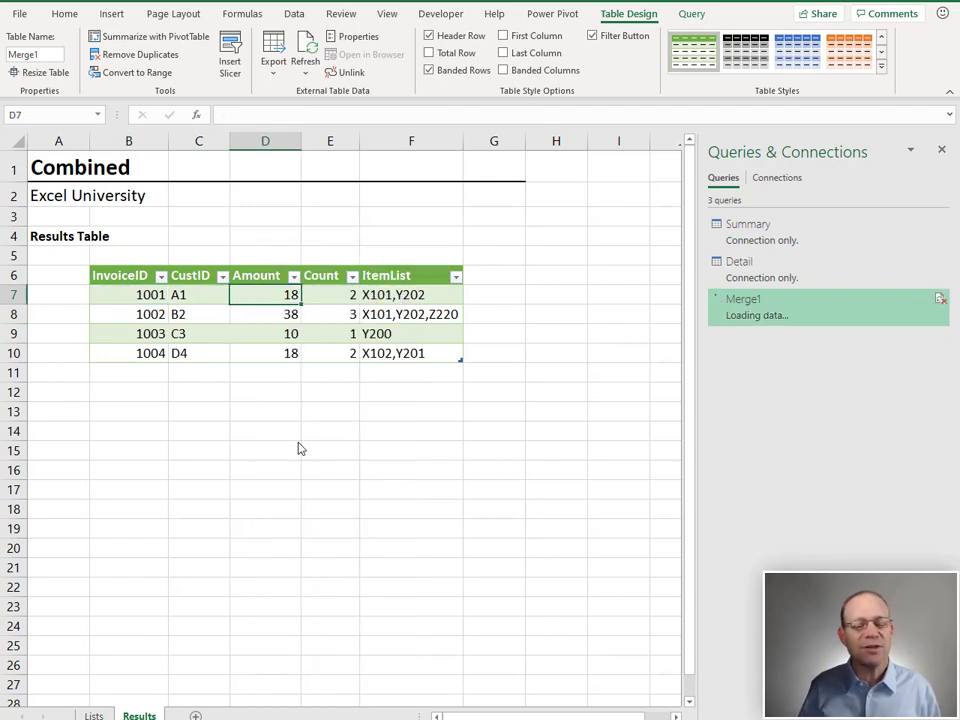